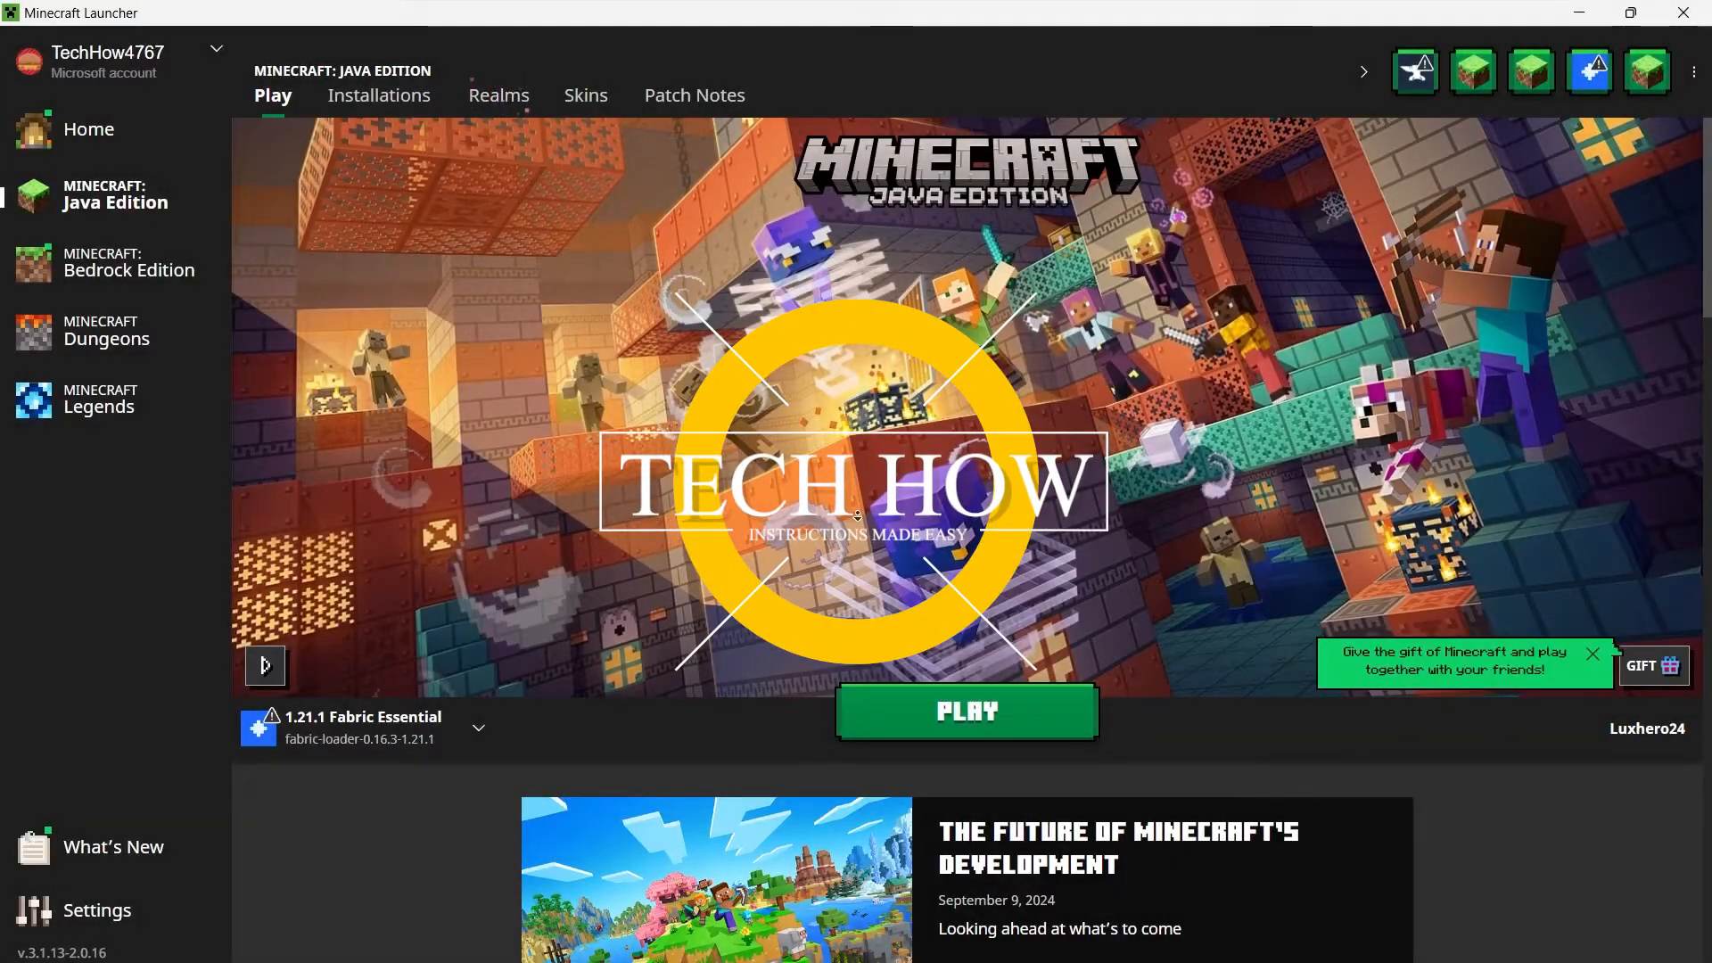
Step: Download Morph-1.16.5-10.2.1.jar for Forge from the Morph files list via its ⋮ menu
{"action": "scroll", "scroll_direction": "down", "scroll_amount": 3}
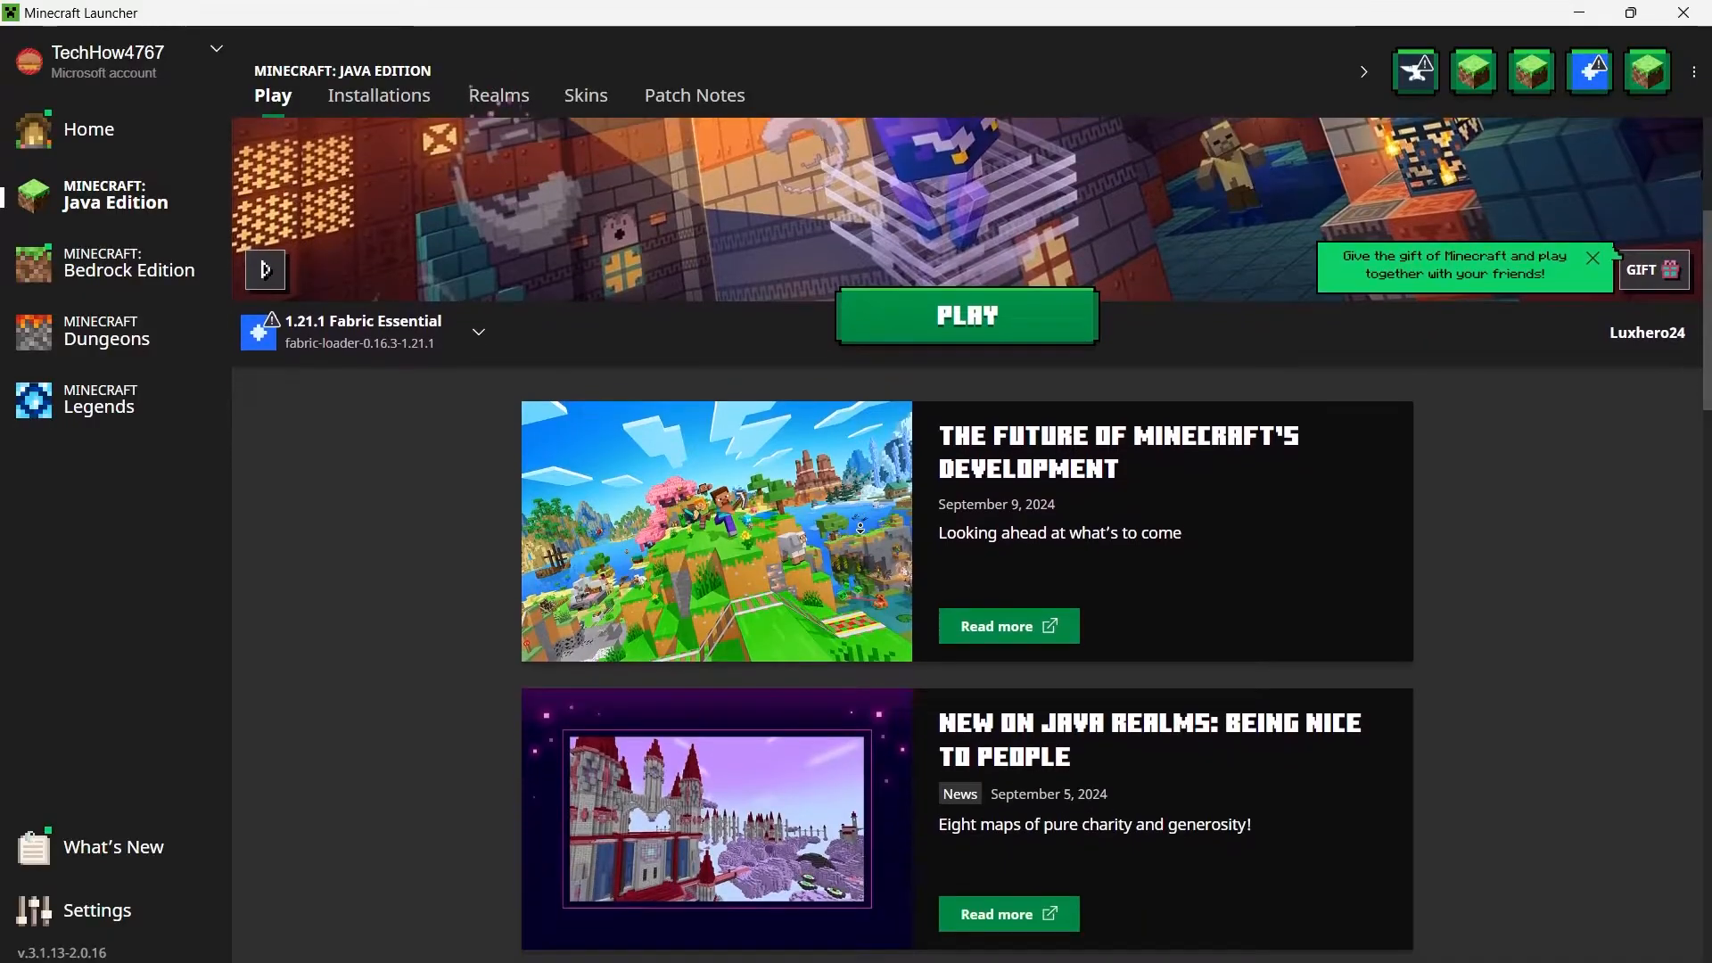
{"action": "scroll", "scroll_direction": "down", "scroll_amount": 3}
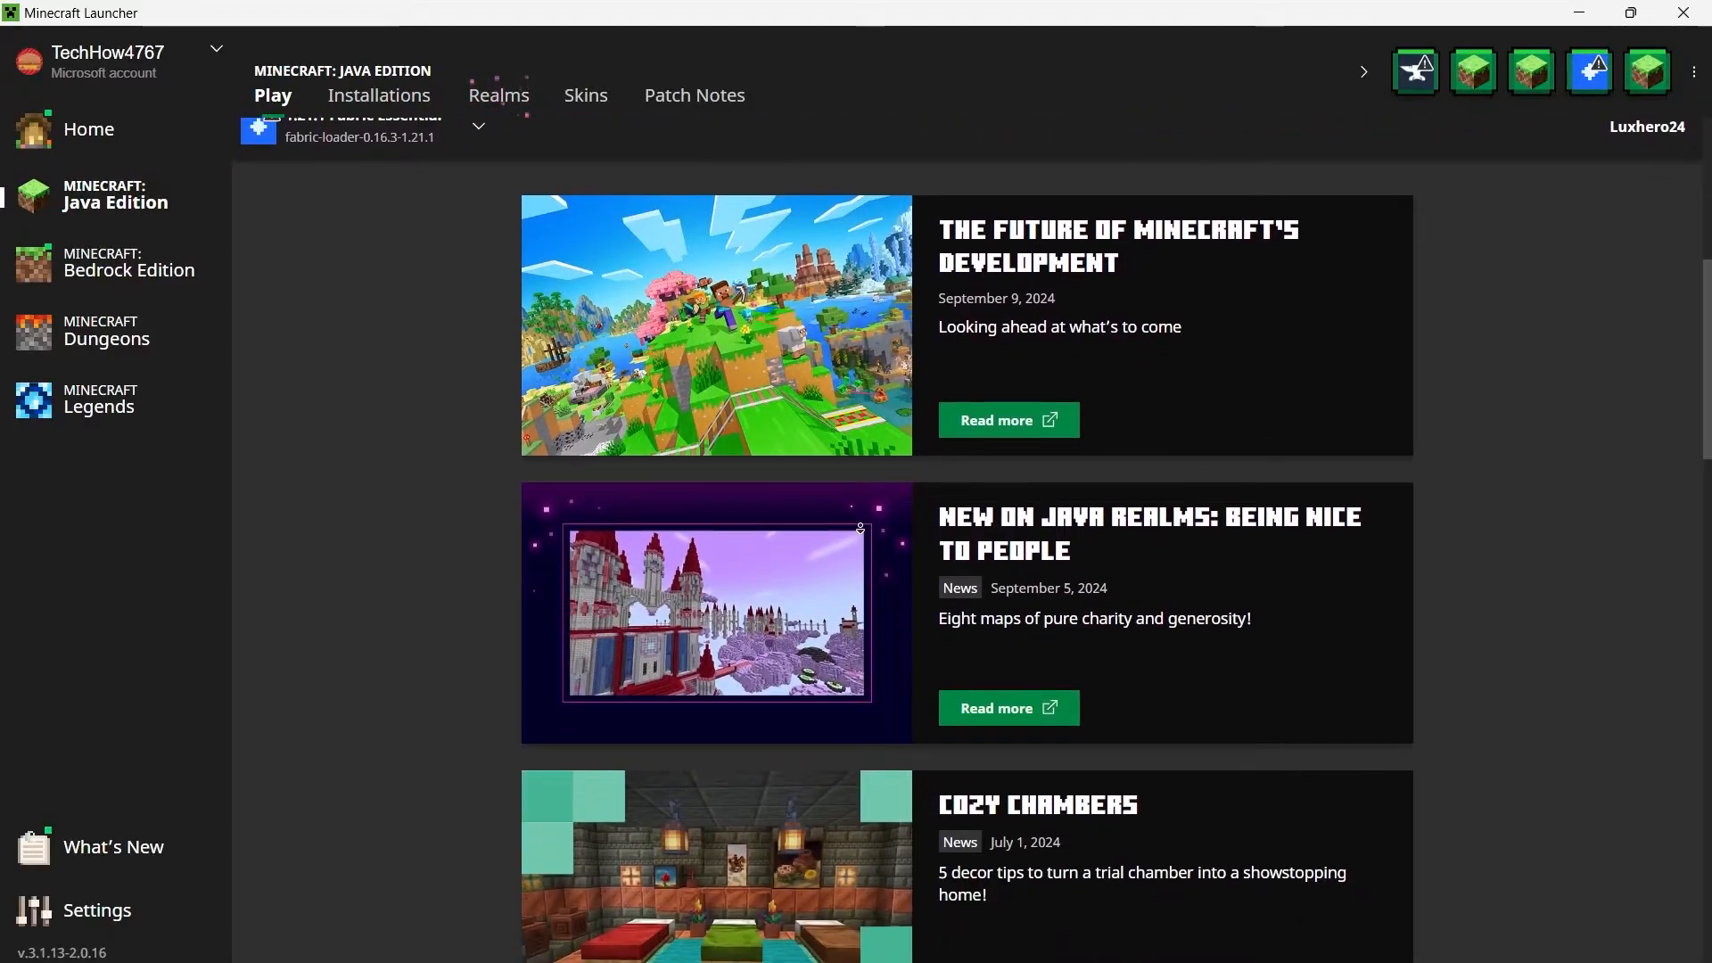
{"action": "scroll", "scroll_direction": "down", "scroll_amount": 3}
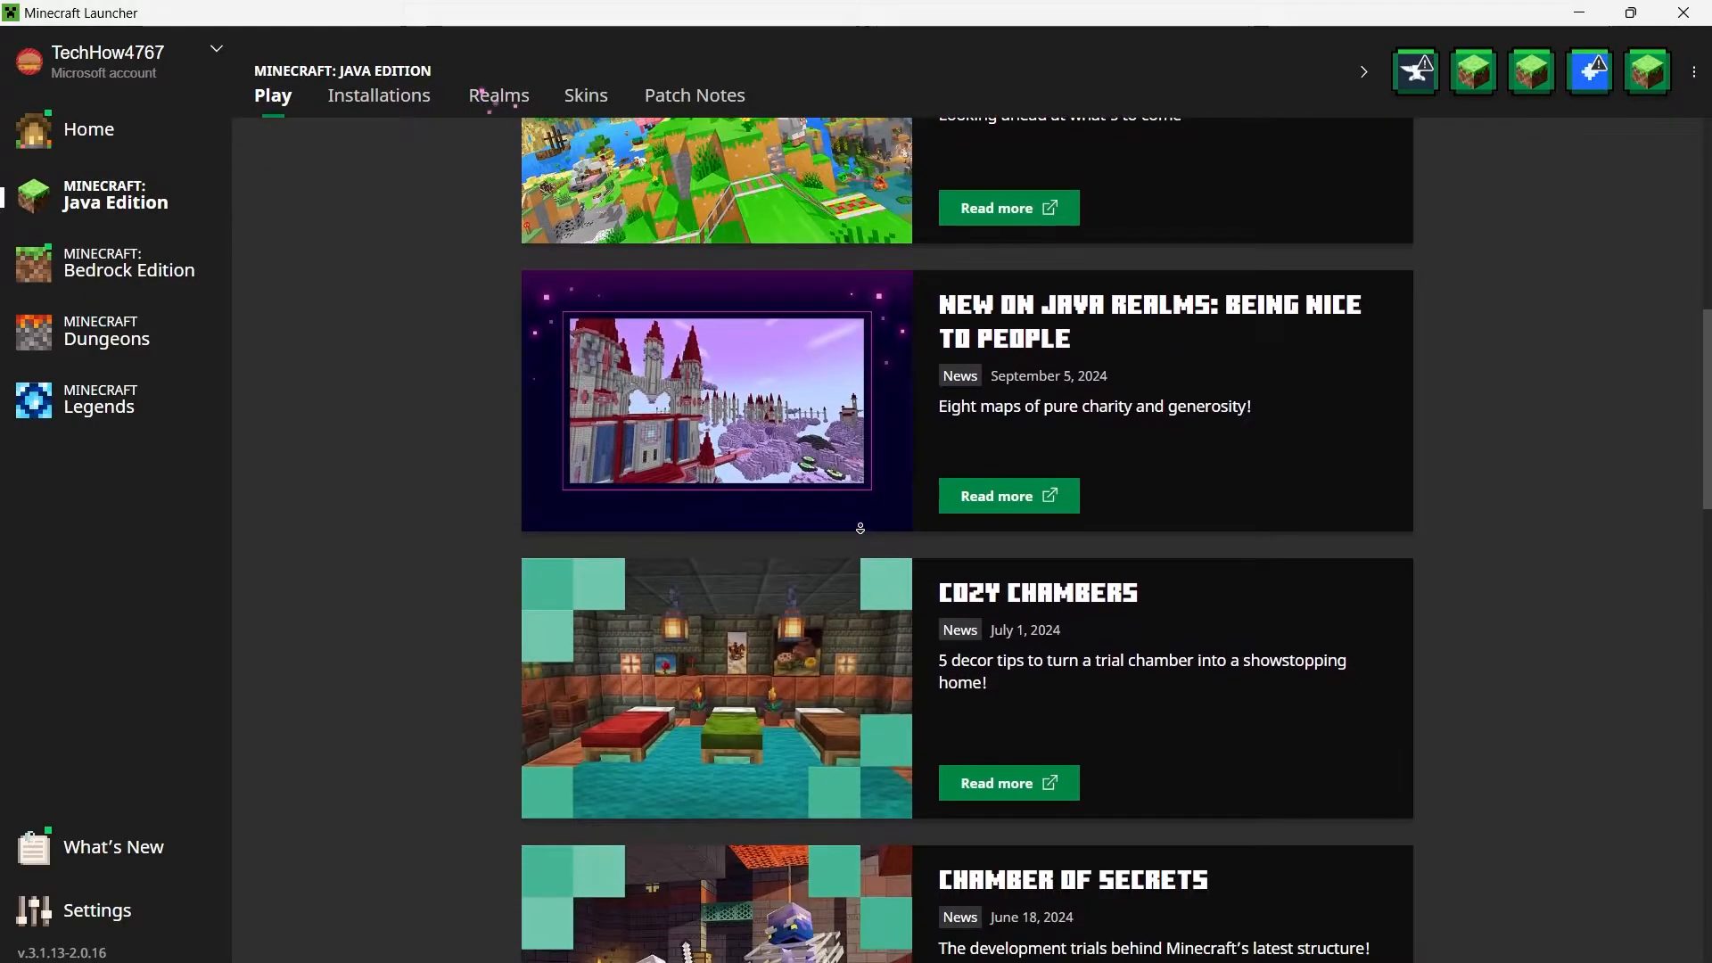
{"action": "scroll", "scroll_direction": "down", "scroll_amount": 3}
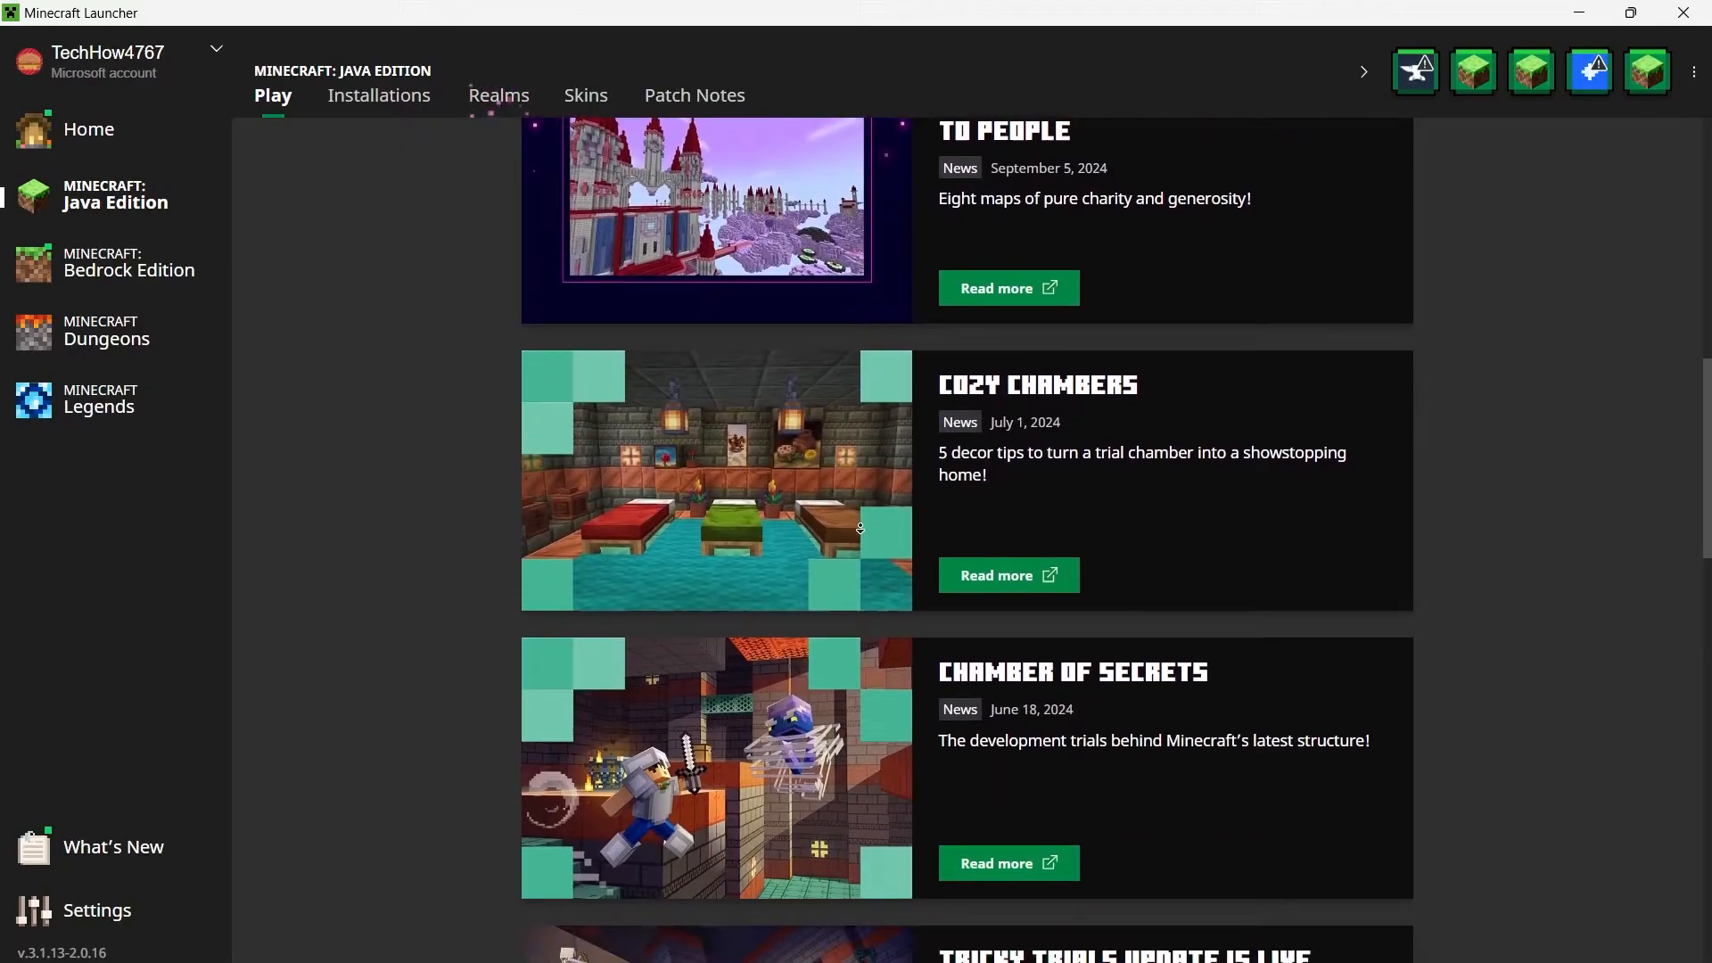
{"action": "scroll", "scroll_direction": "down", "scroll_amount": 3}
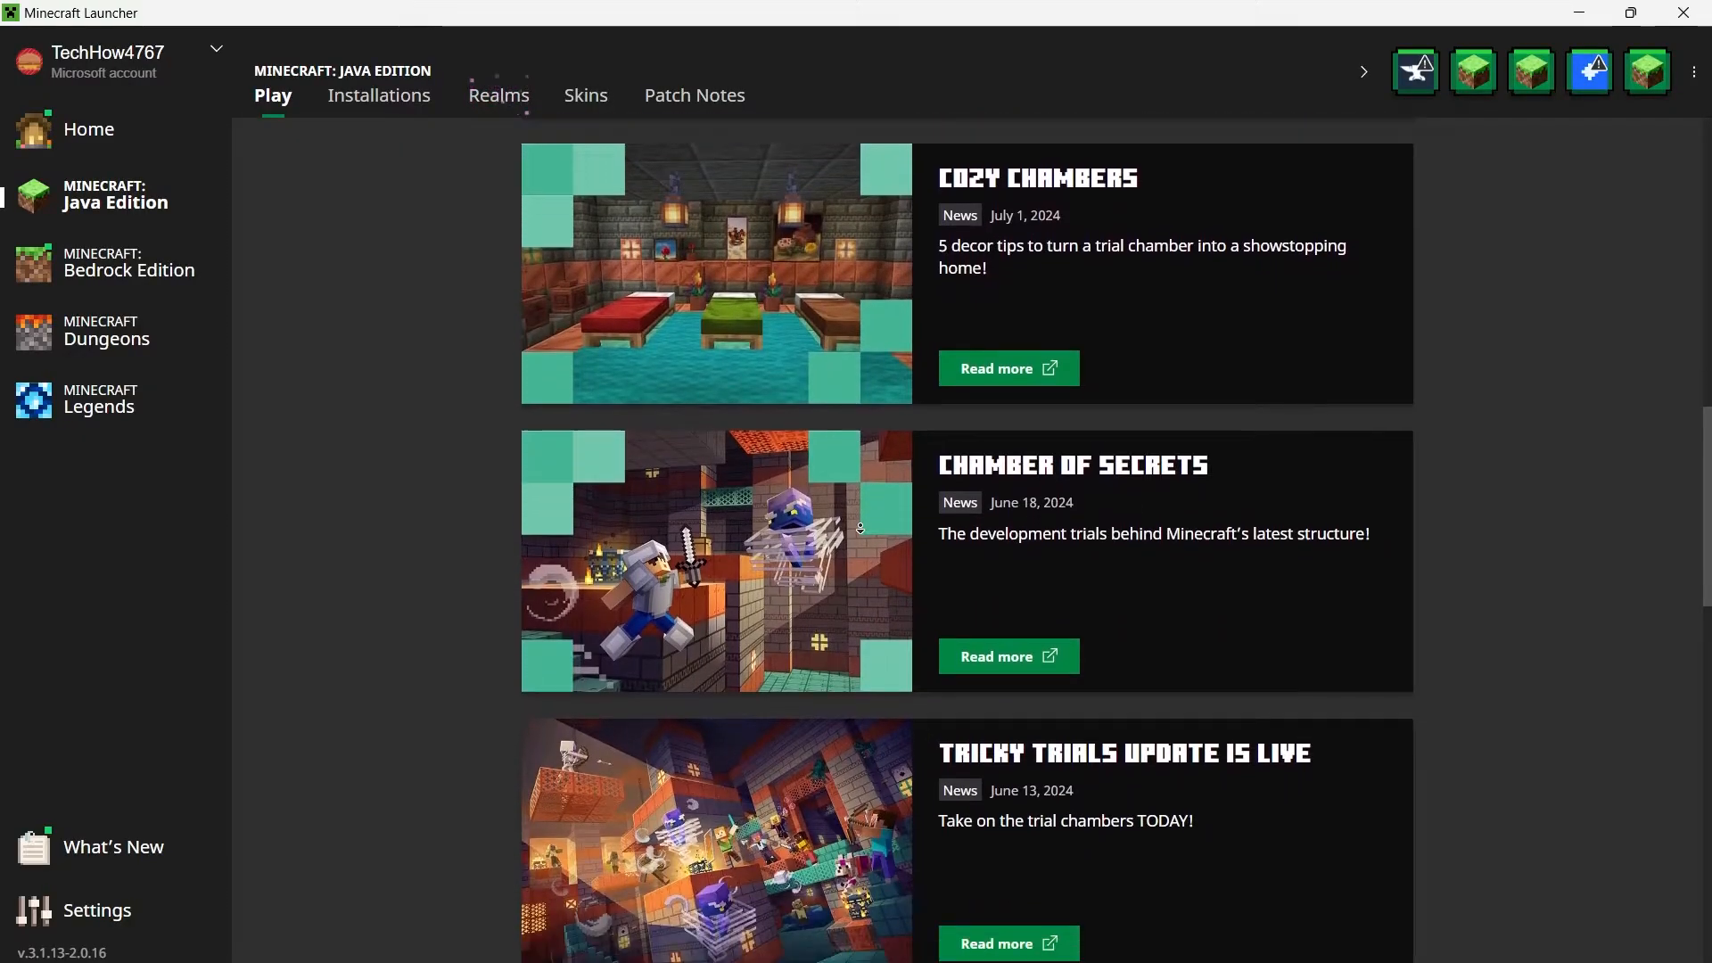
{"action": "scroll", "scroll_direction": "down", "scroll_amount": 3}
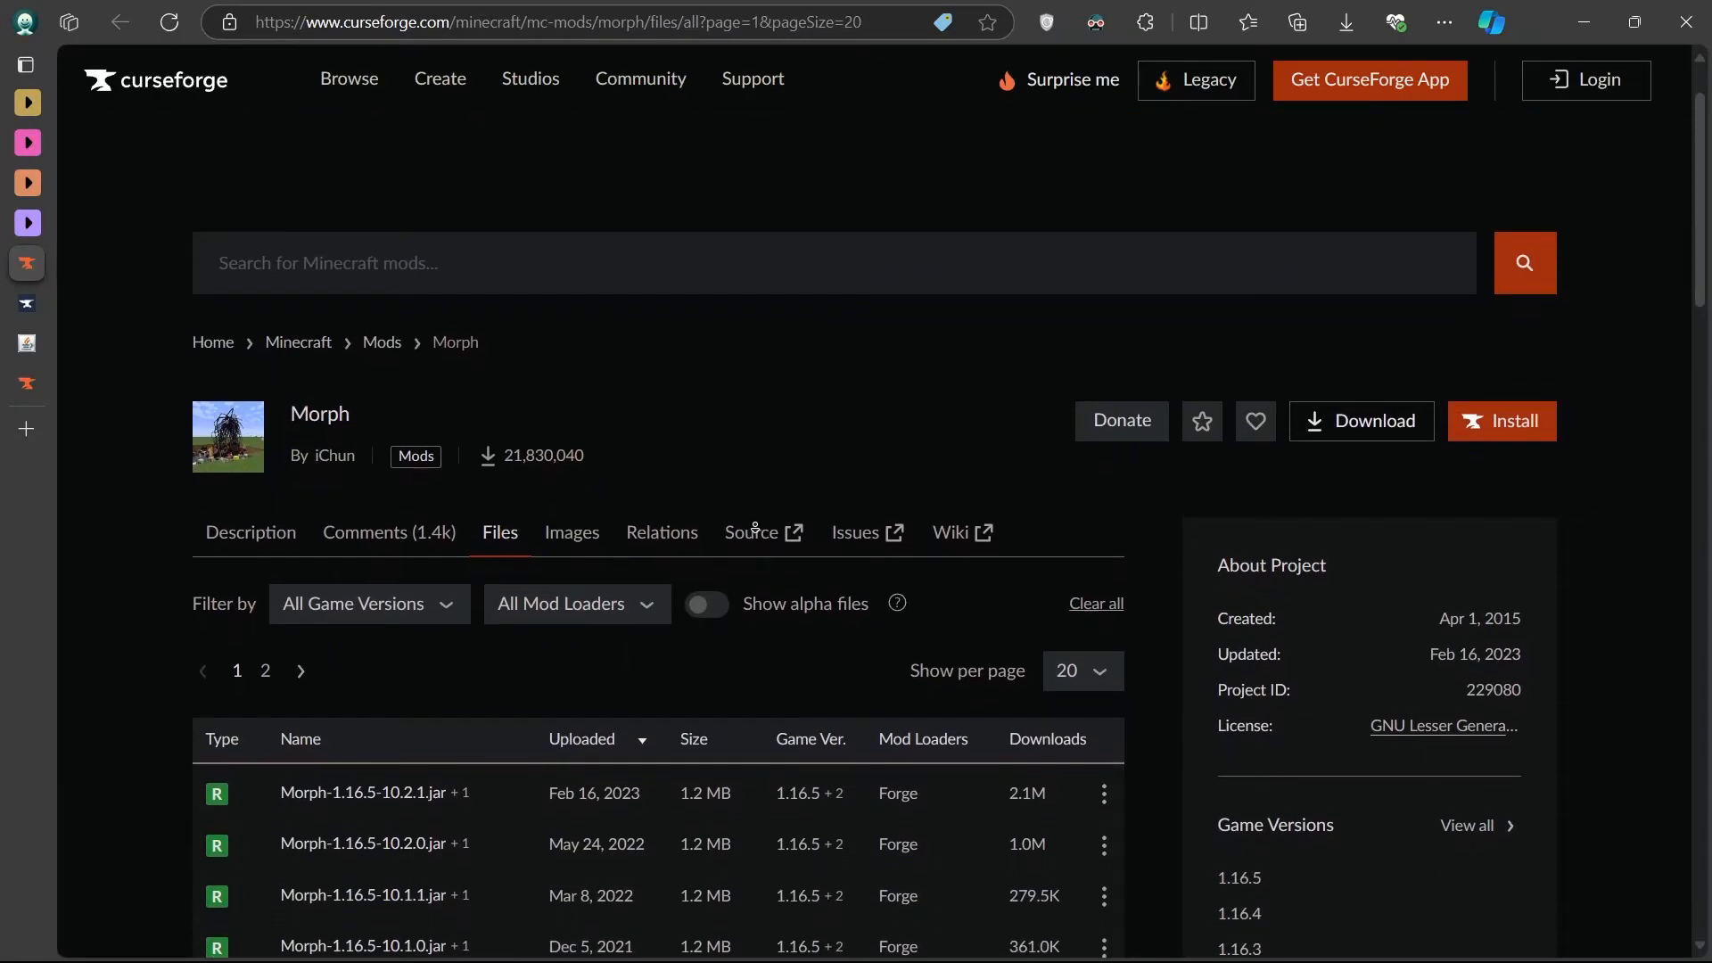
{"action": "scroll", "scroll_direction": "down", "scroll_amount": 3}
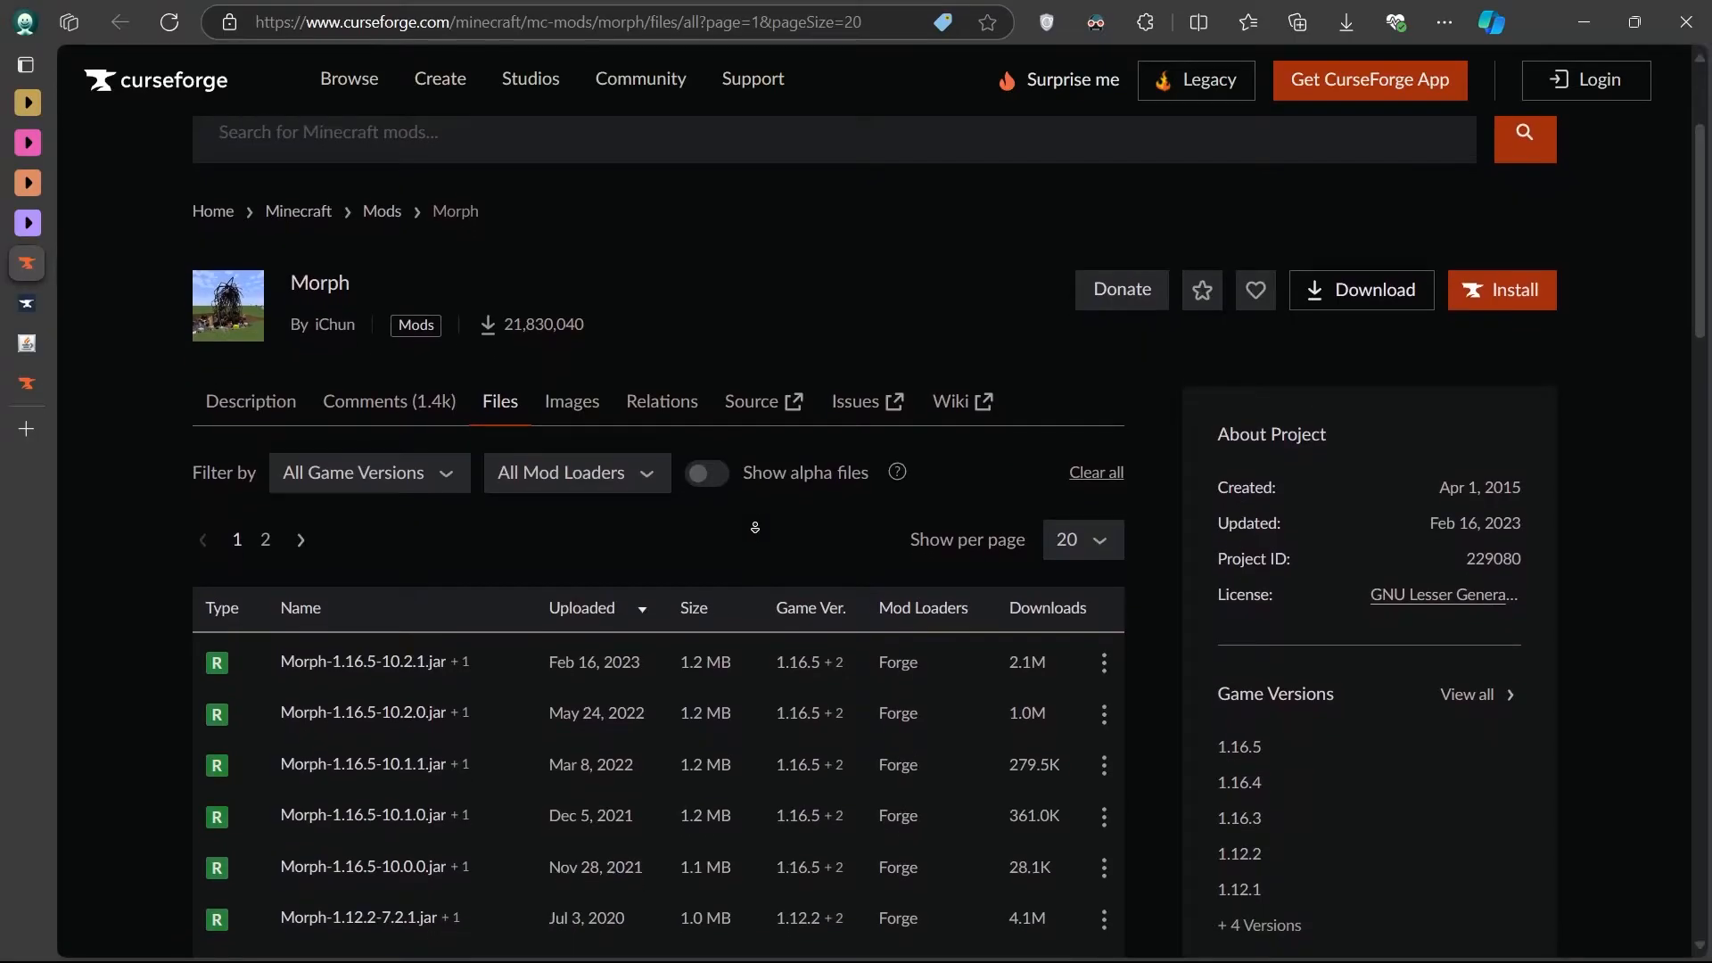
{"action": "scroll", "scroll_direction": "down", "scroll_amount": 3}
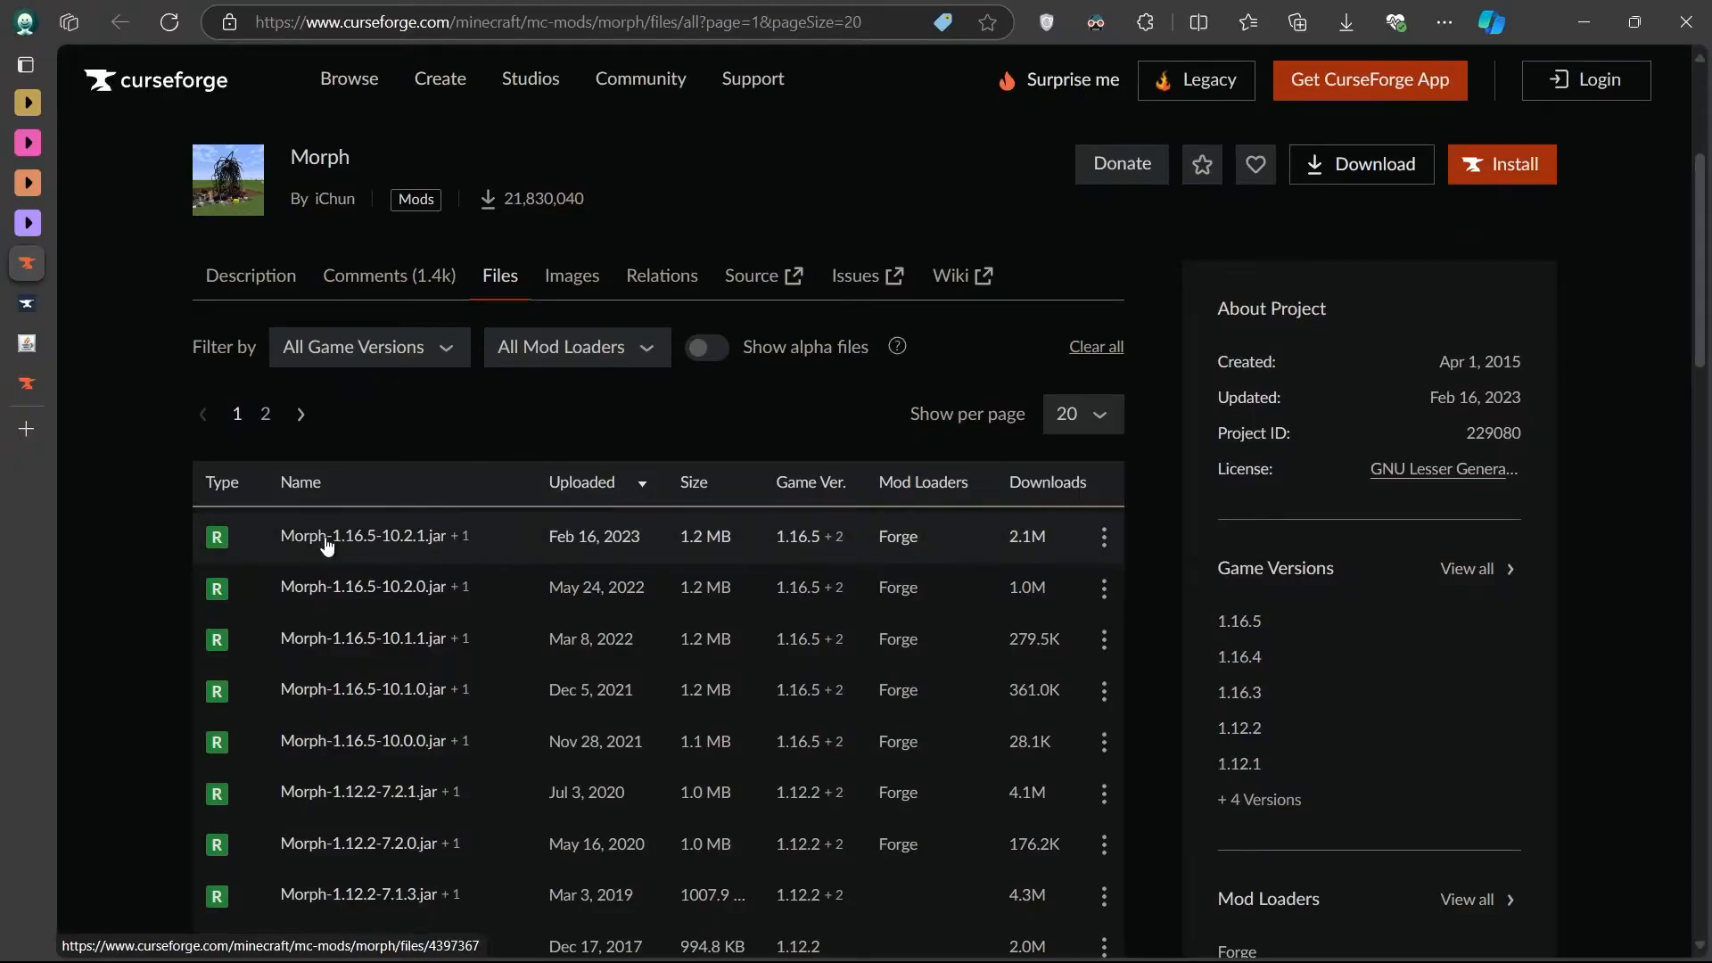
{"action": "mouse_move", "coordinate": [359, 562]}
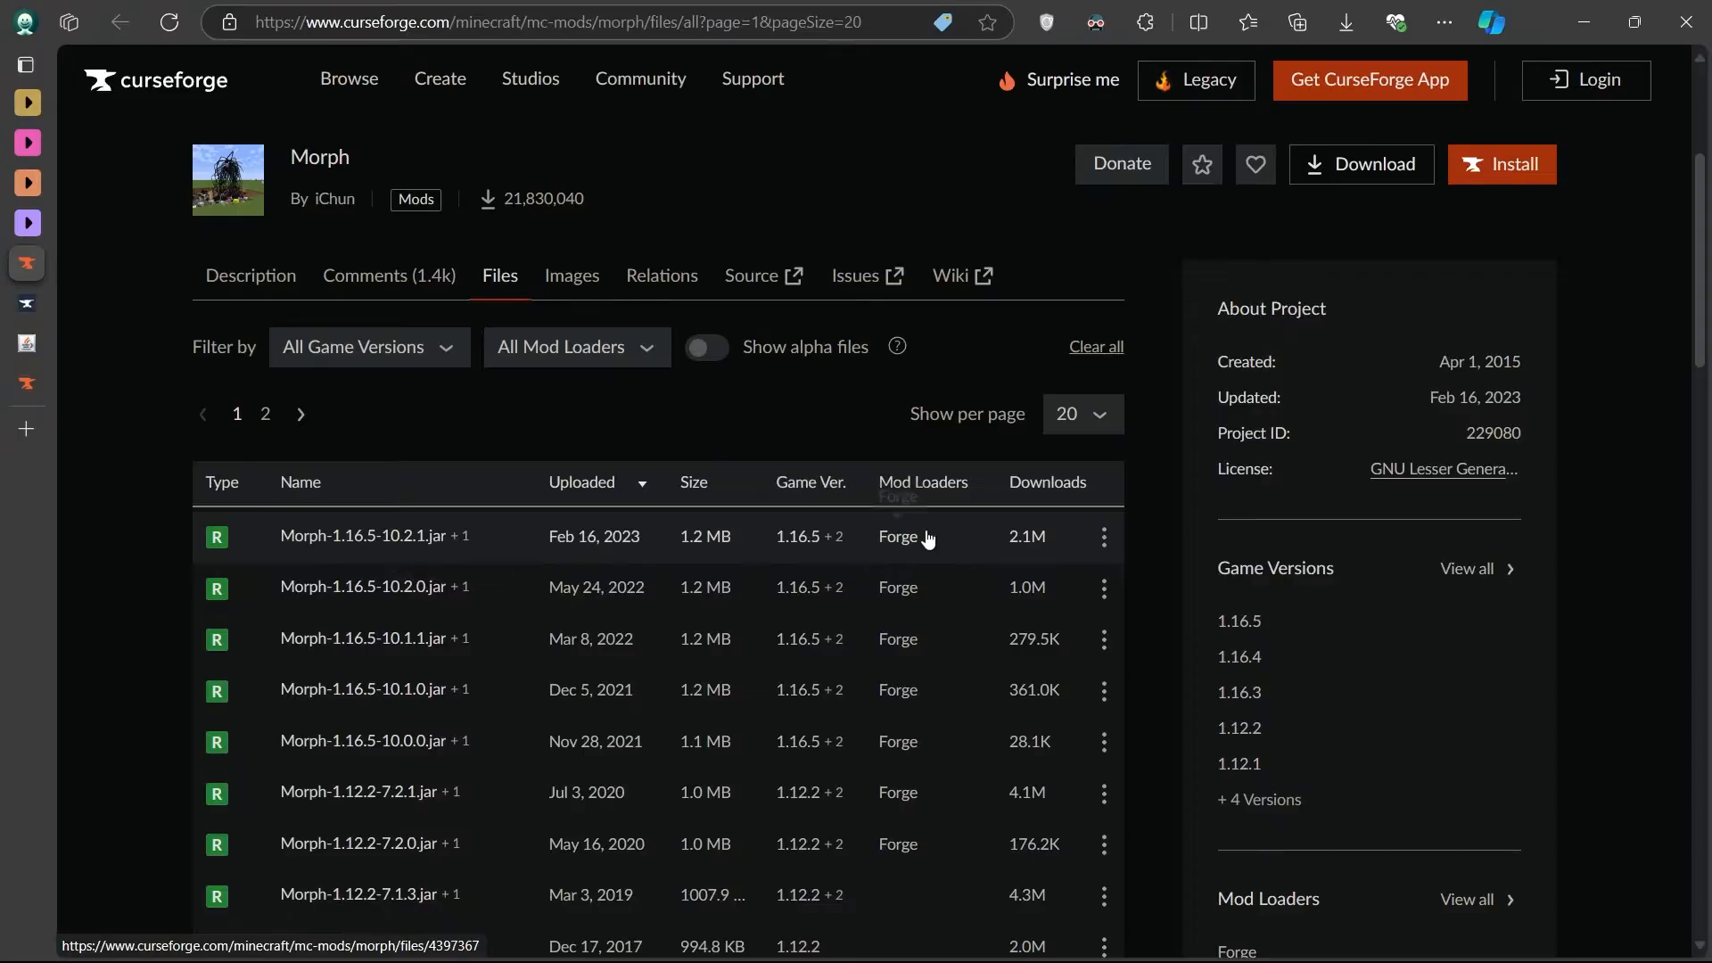
{"action": "left_click", "coordinate": [1102, 537]}
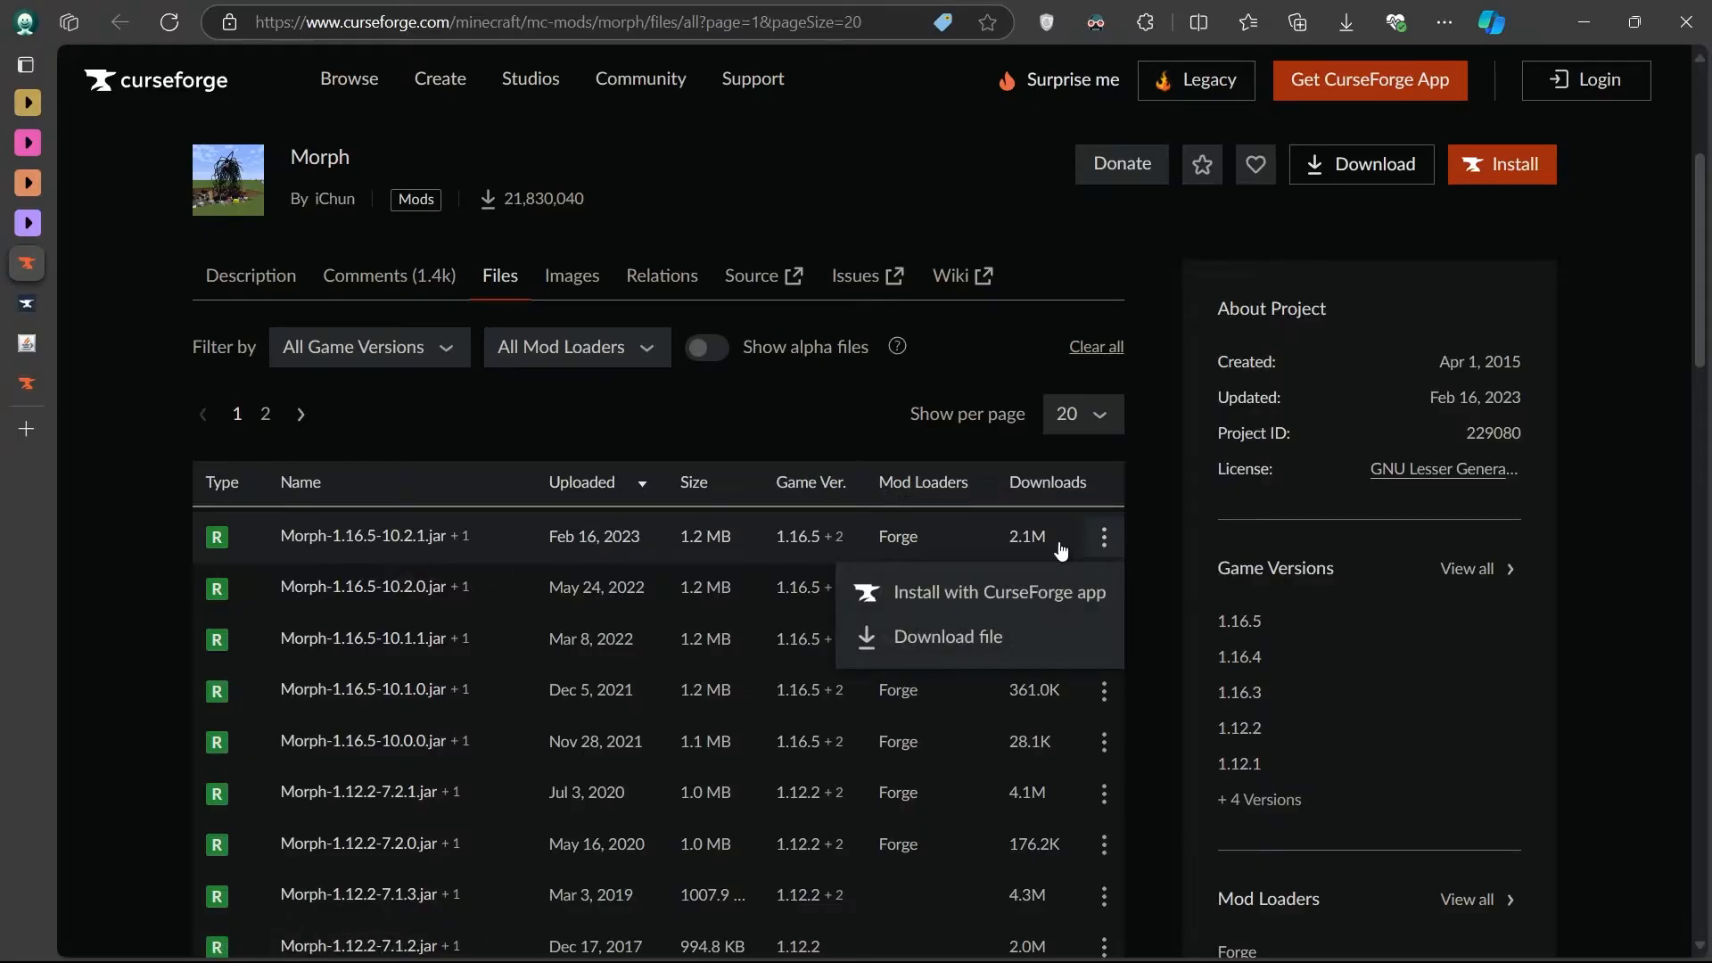
{"action": "mouse_move", "coordinate": [1009, 598]}
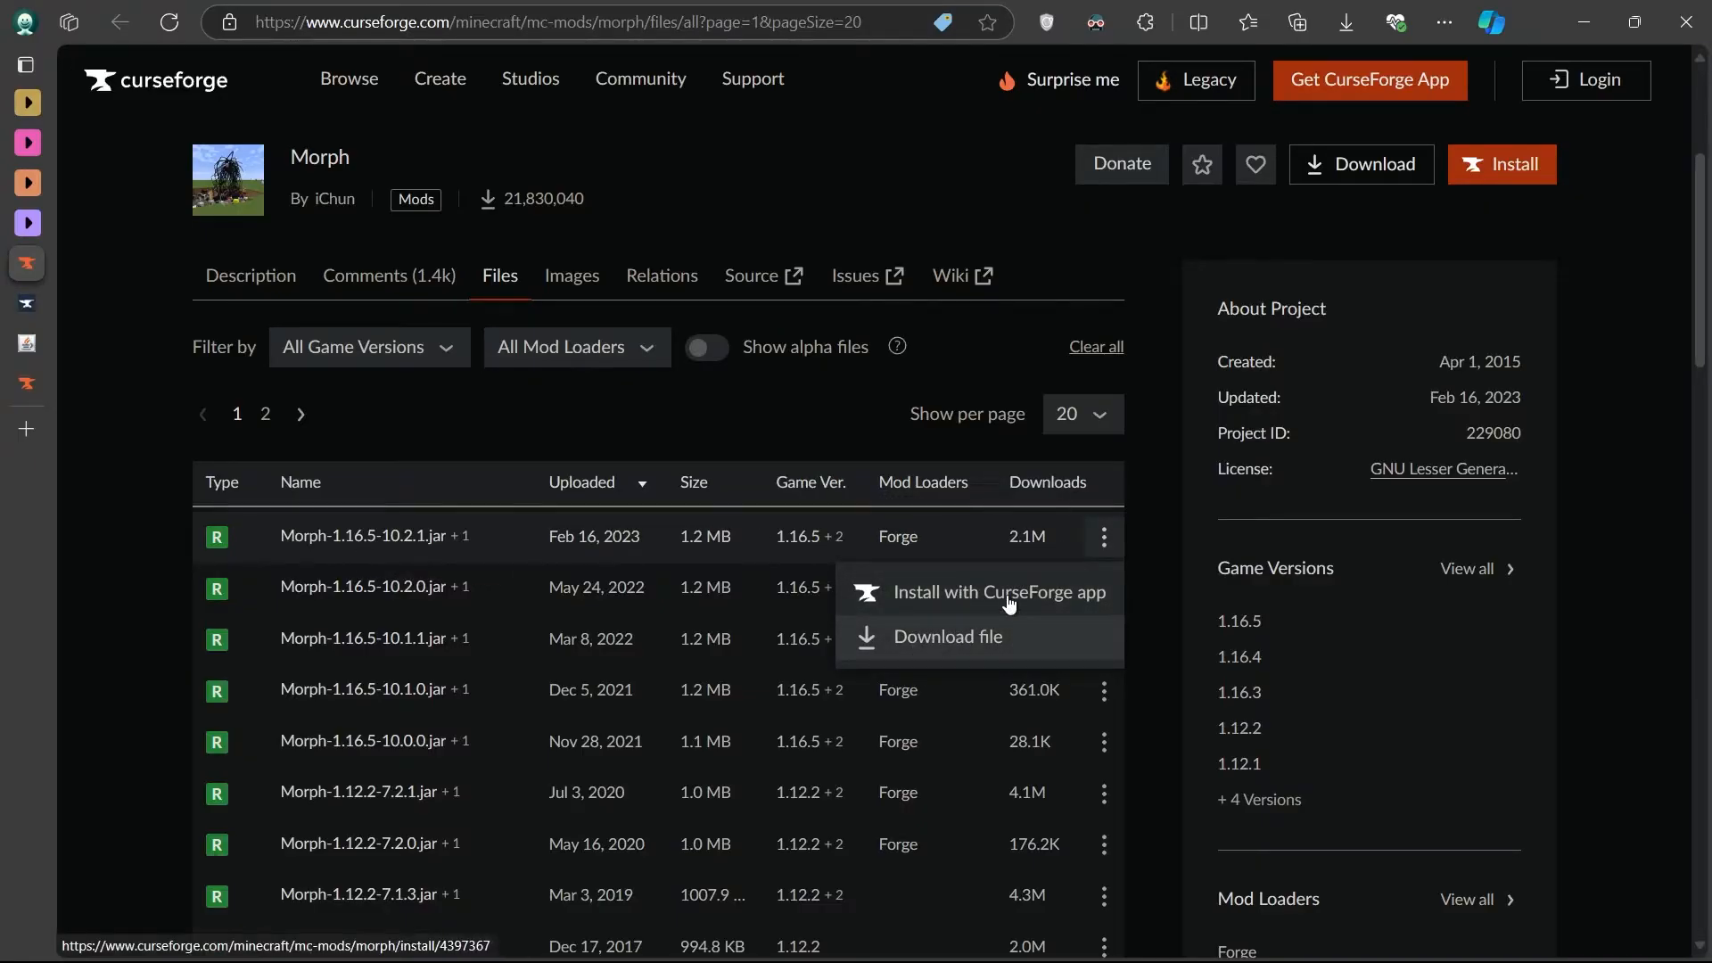
{"action": "left_click", "coordinate": [1148, 549]}
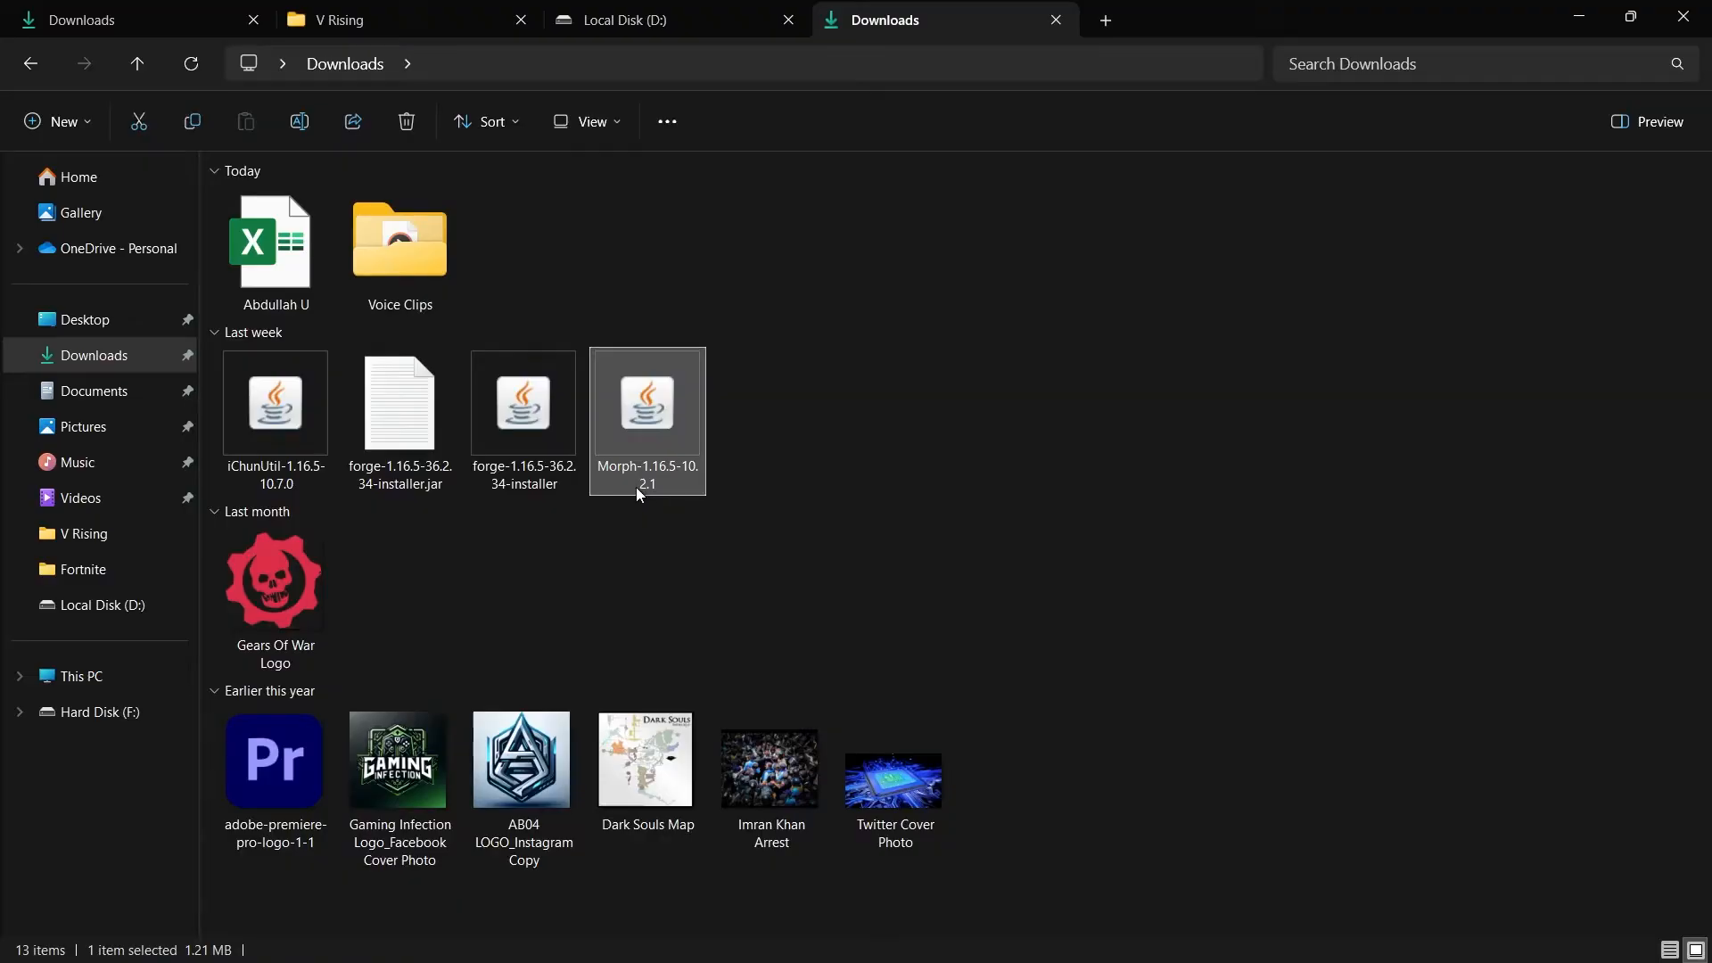
{"action": "mouse_move", "coordinate": [792, 421]}
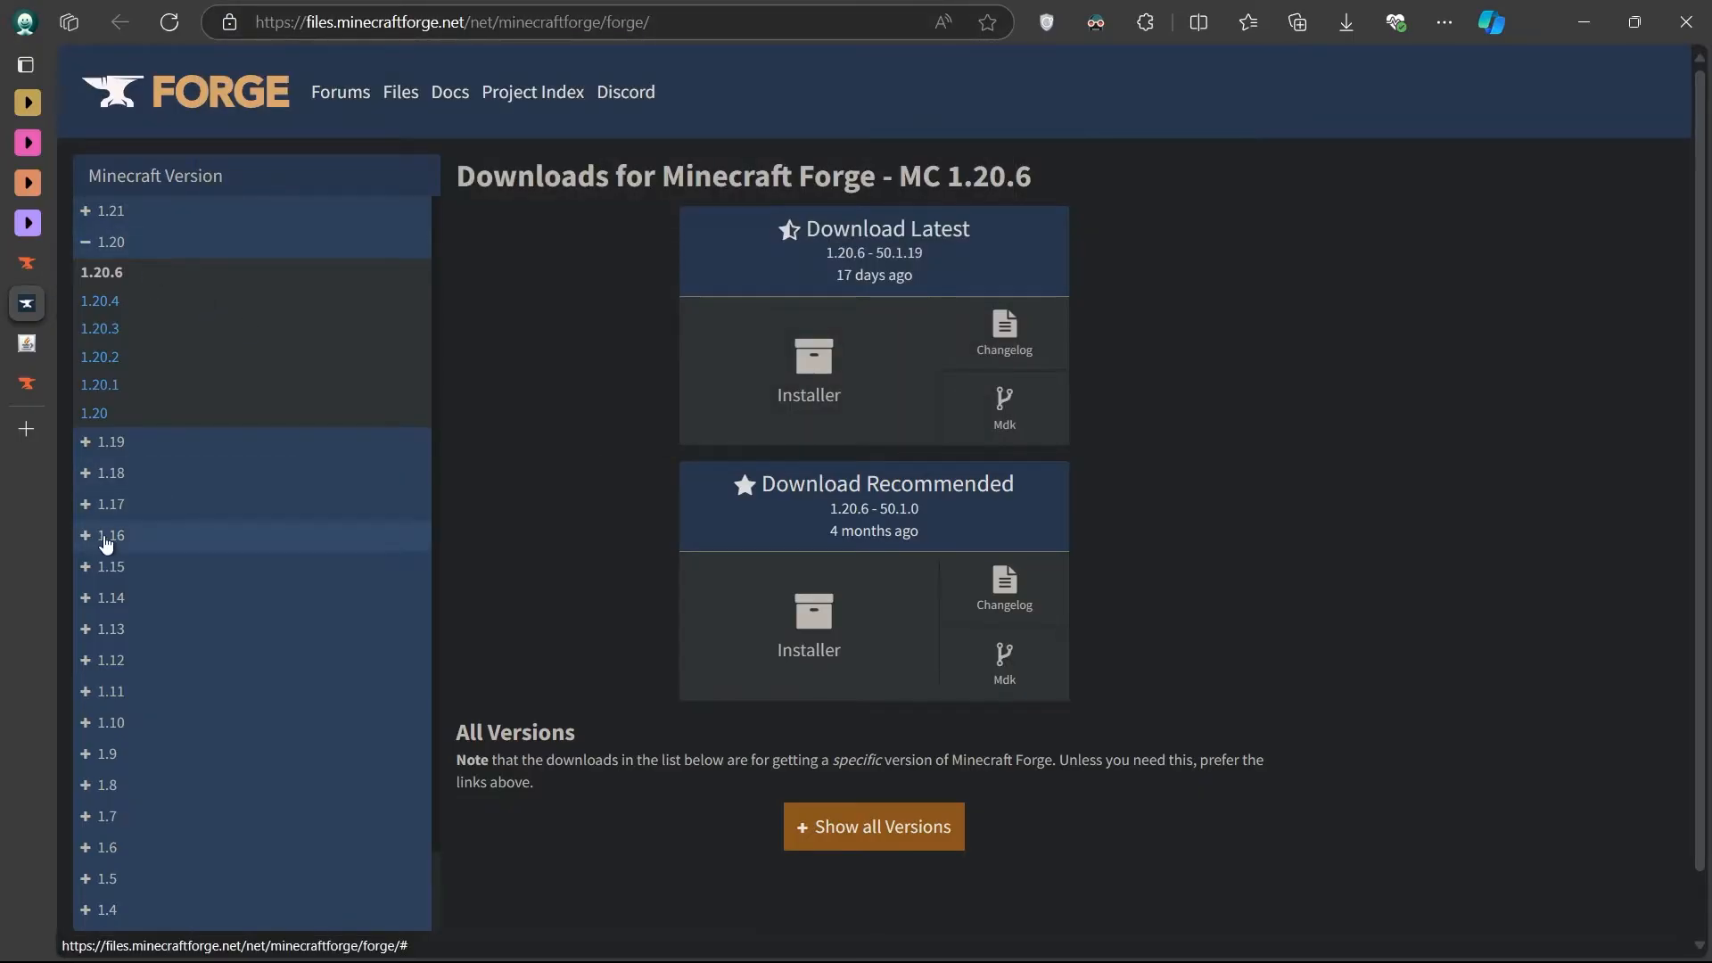
Step: Show the Forge downloads for Minecraft 1.16.5 from the 1.16 version group
{"action": "left_click", "coordinate": [104, 535]}
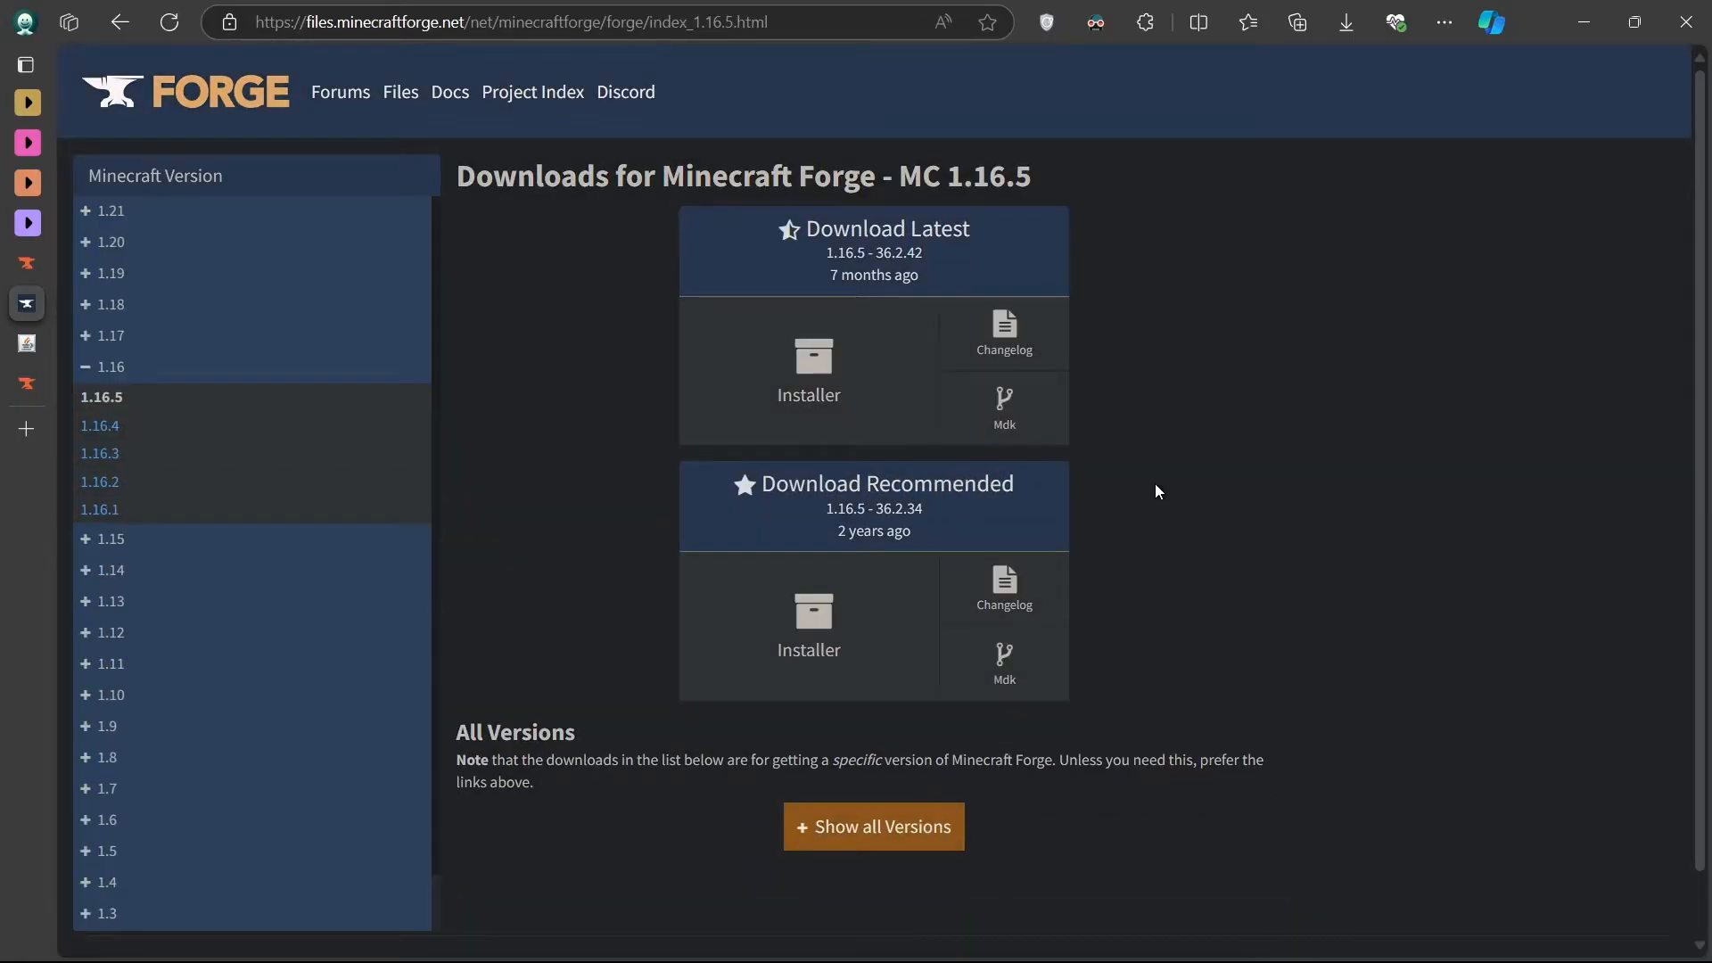
{"action": "double_click", "coordinate": [976, 175]}
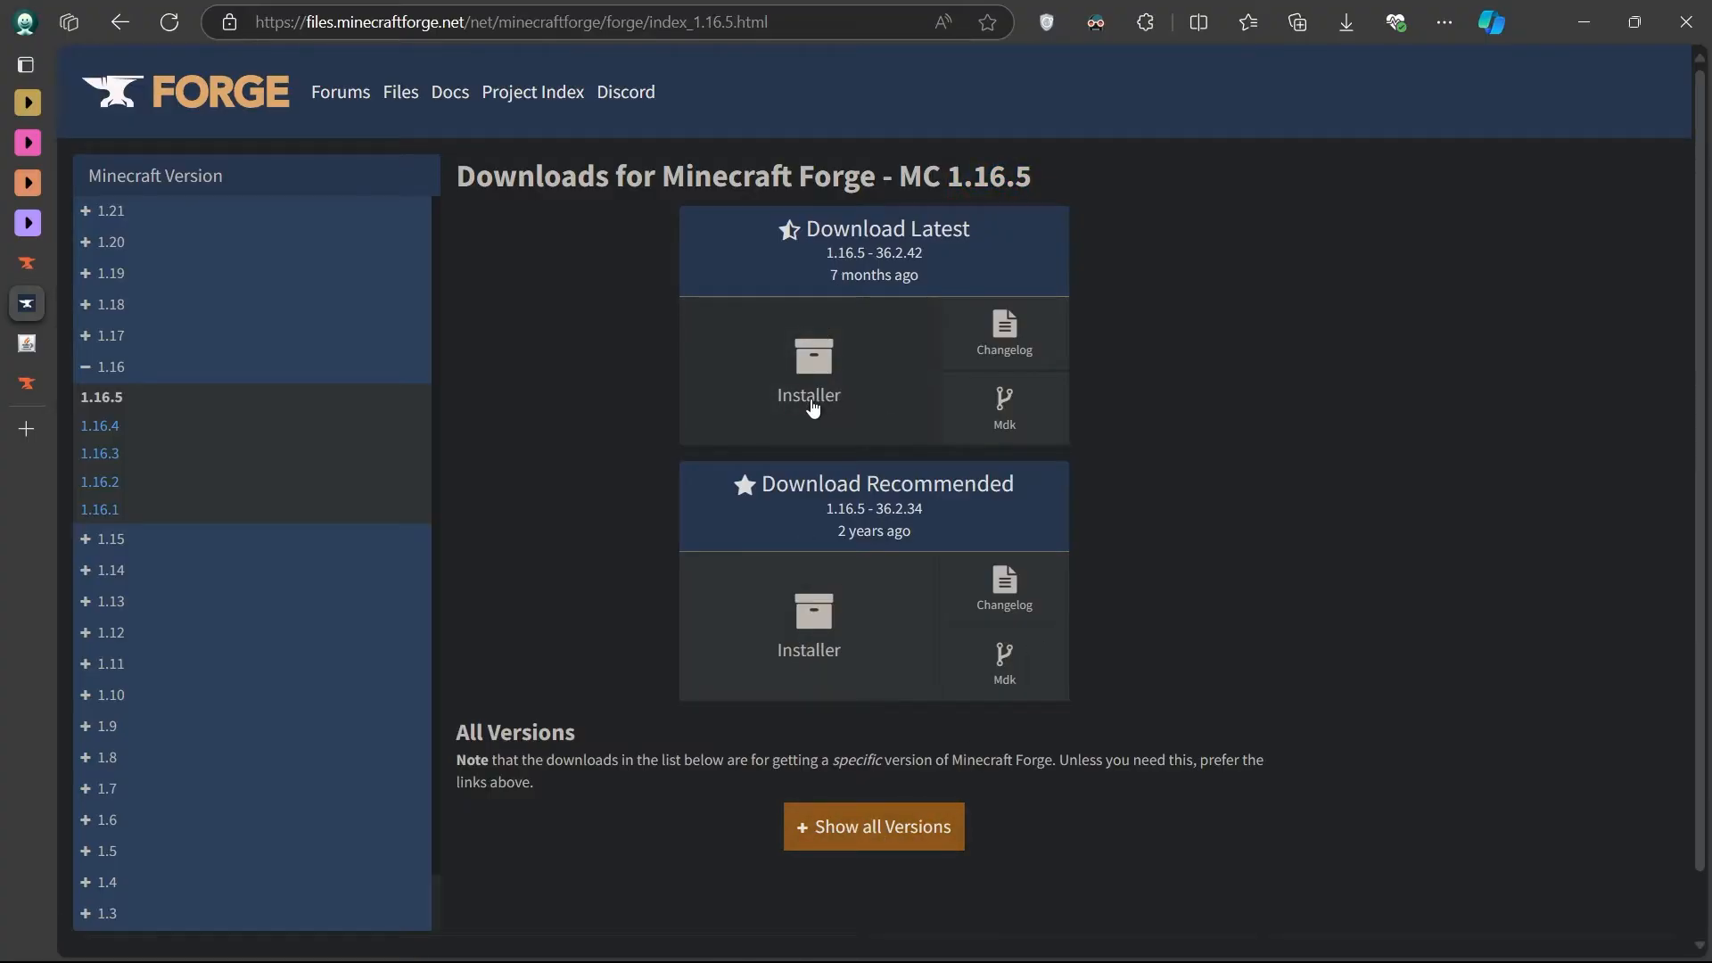
{"action": "mouse_move", "coordinate": [559, 485]}
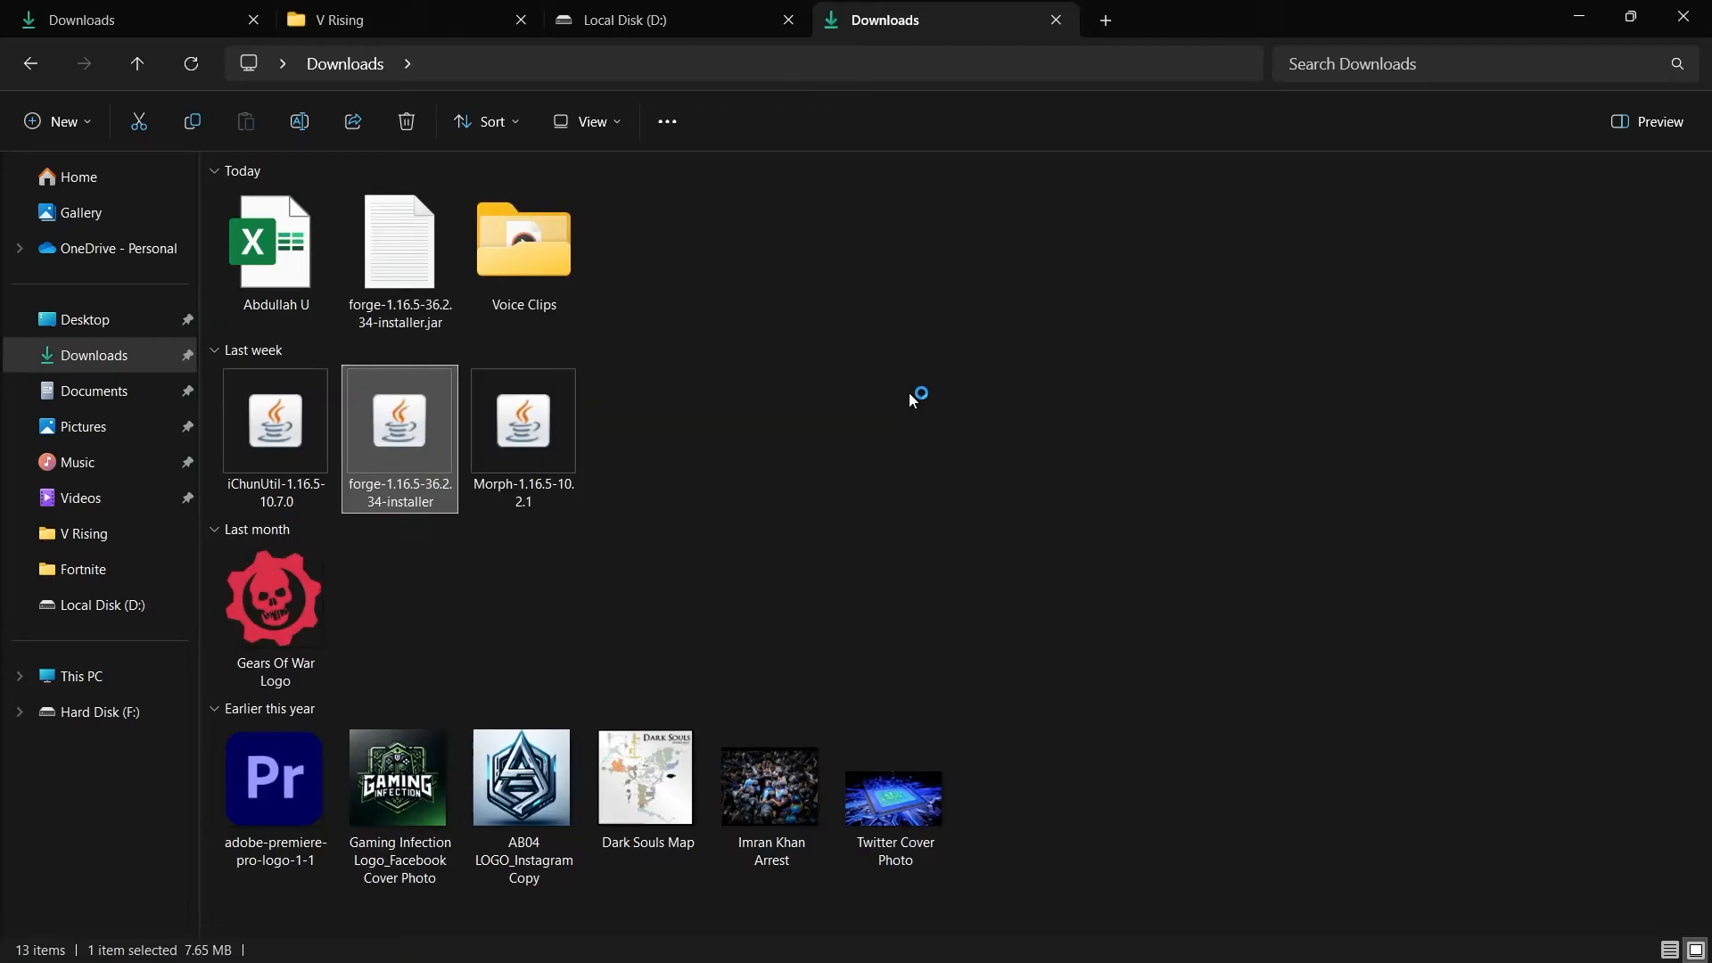
Step: Run the forge 1.16.5-36.2.34 installer from Downloads with Java, then return to the iChunUtil page
{"action": "double_click", "coordinate": [400, 419]}
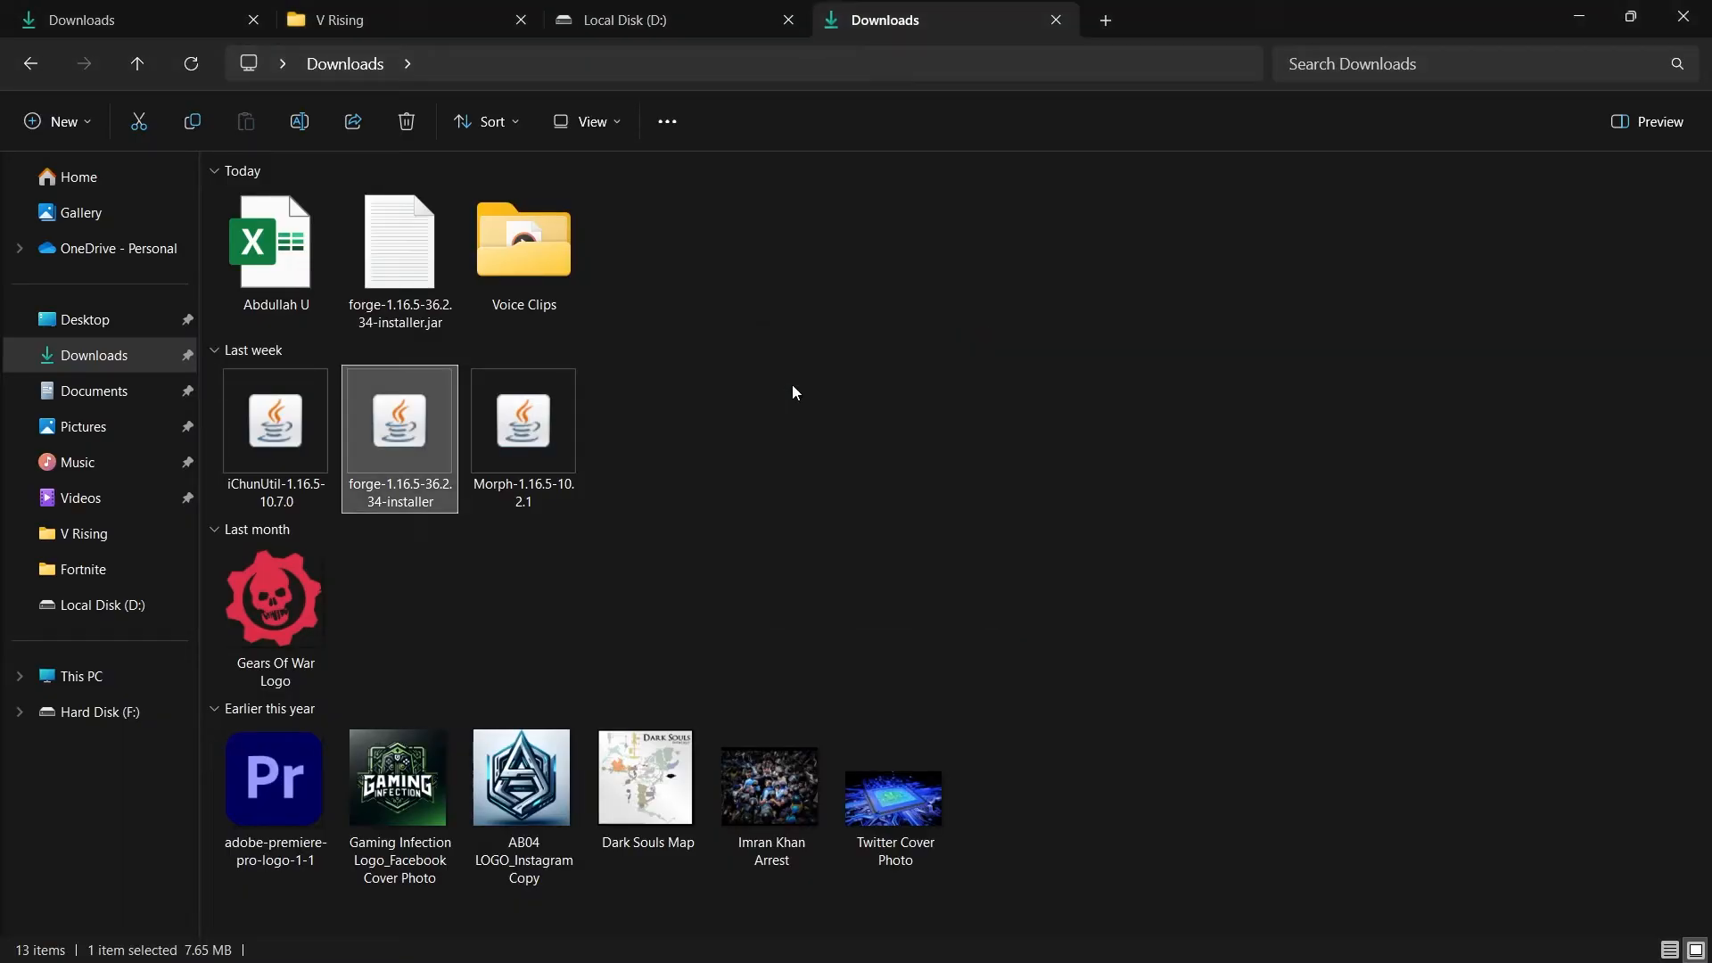
{"action": "right_click", "coordinate": [400, 421]}
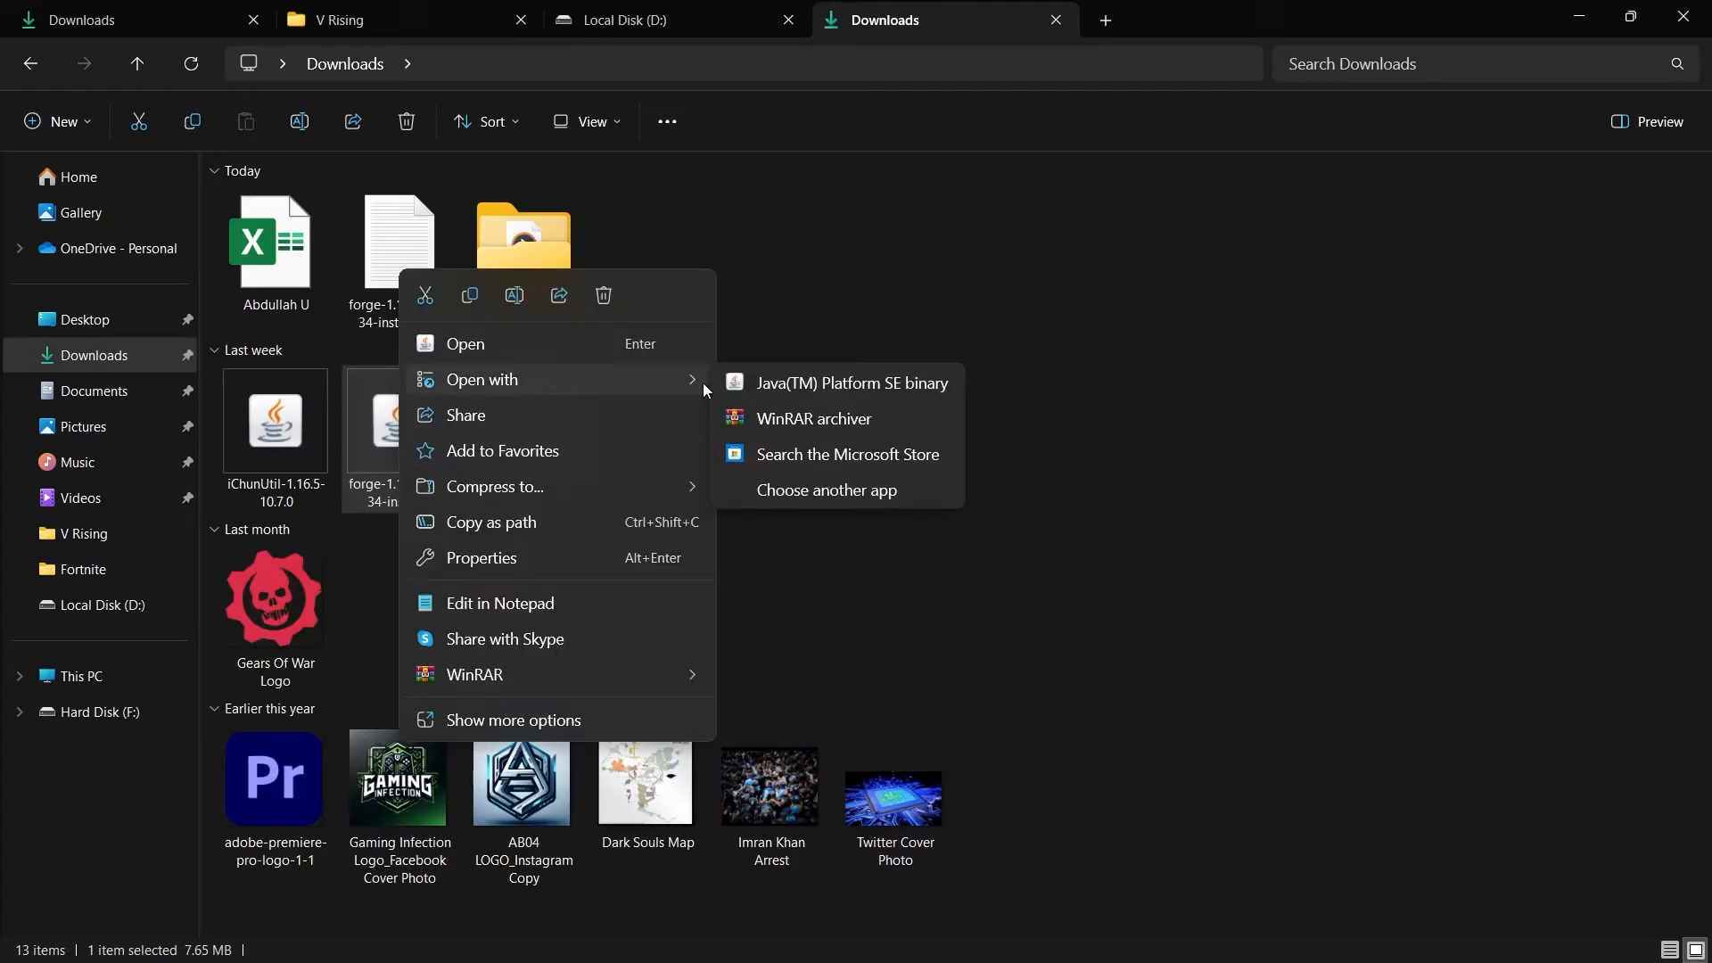
{"action": "left_click", "coordinate": [853, 381]}
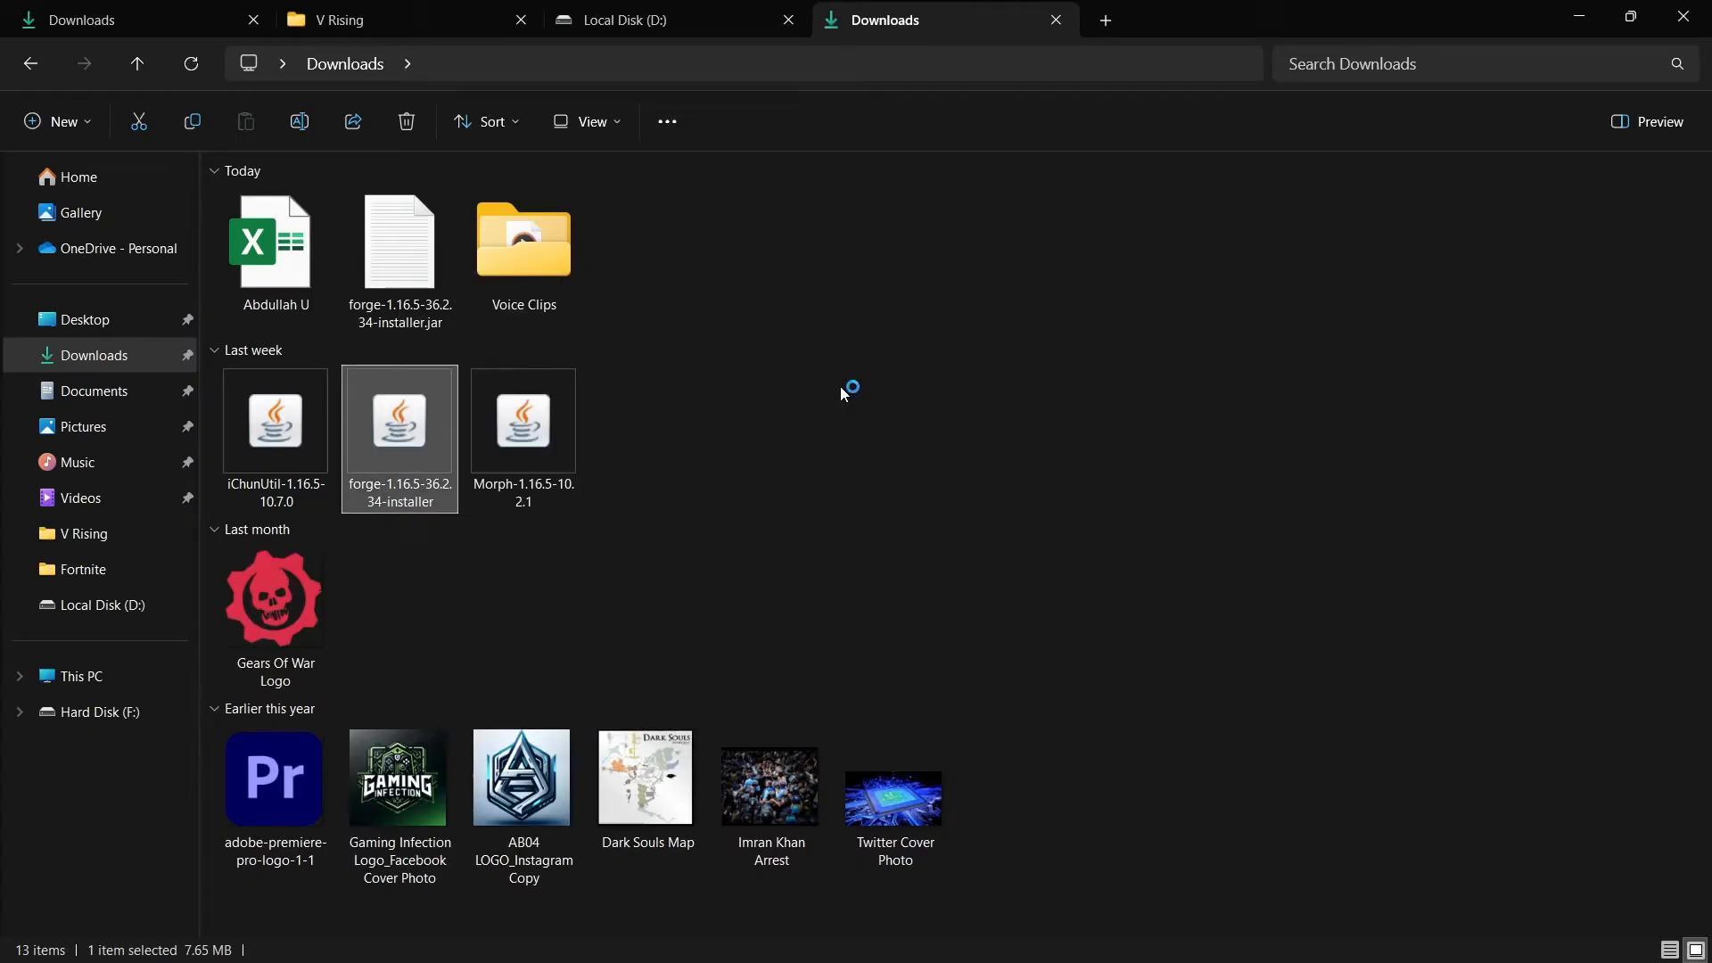
{"action": "double_click", "coordinate": [400, 421]}
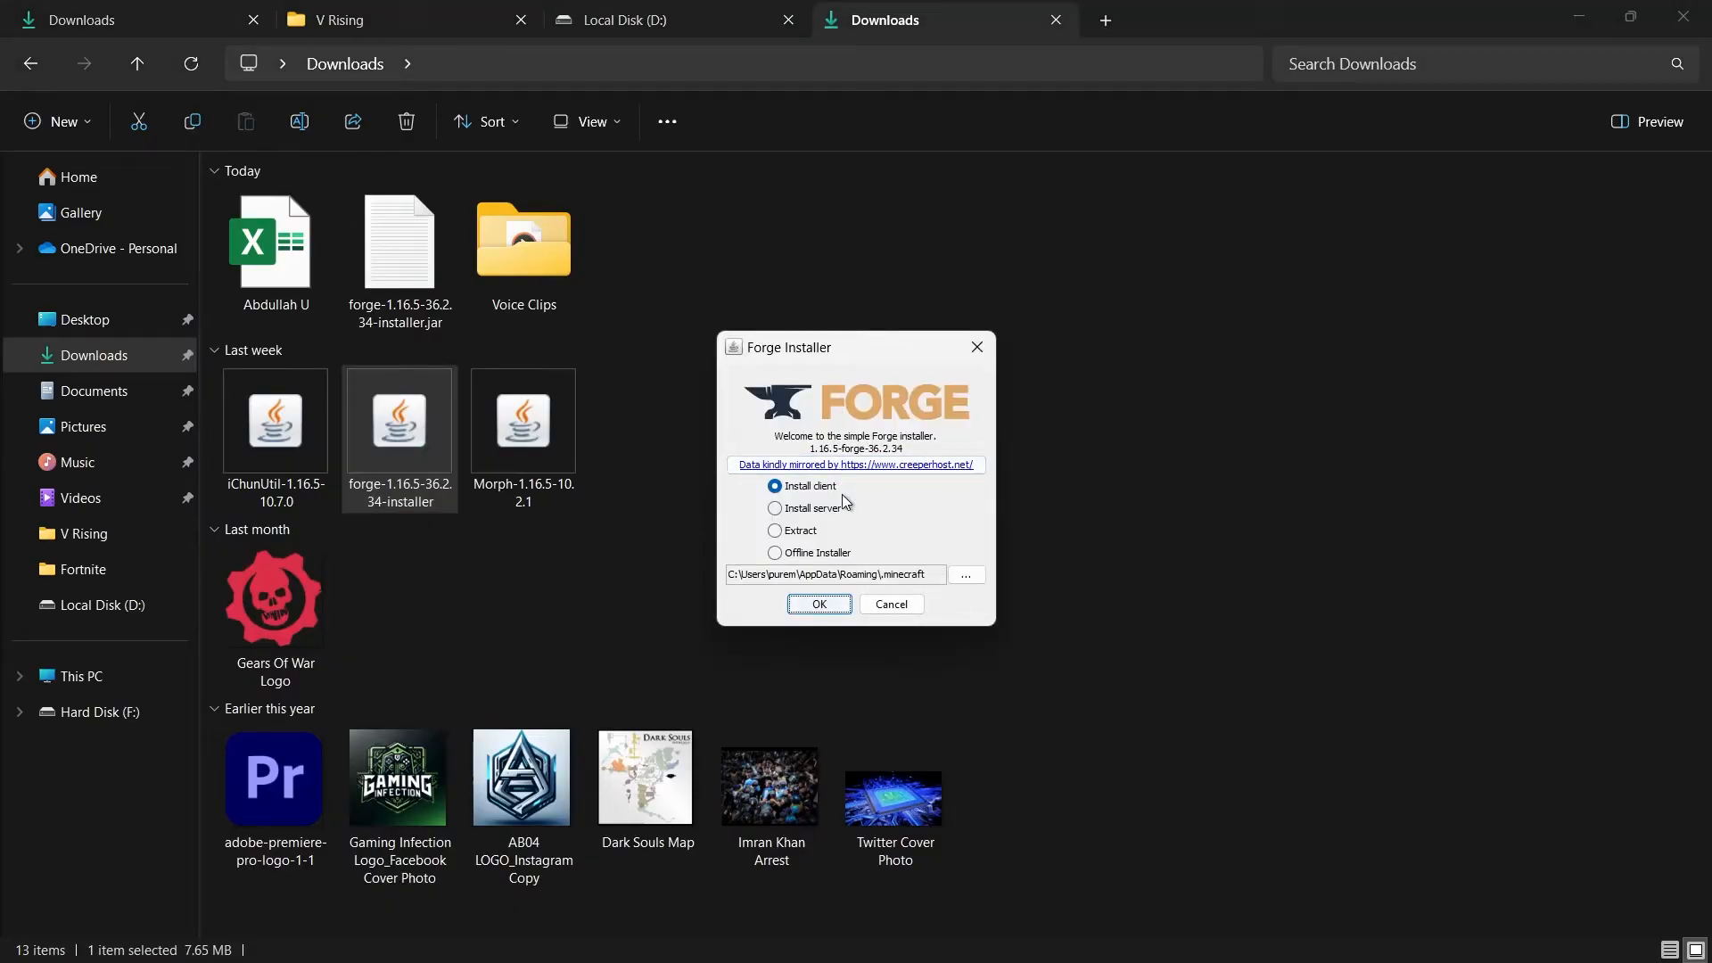
{"action": "mouse_move", "coordinate": [778, 503]}
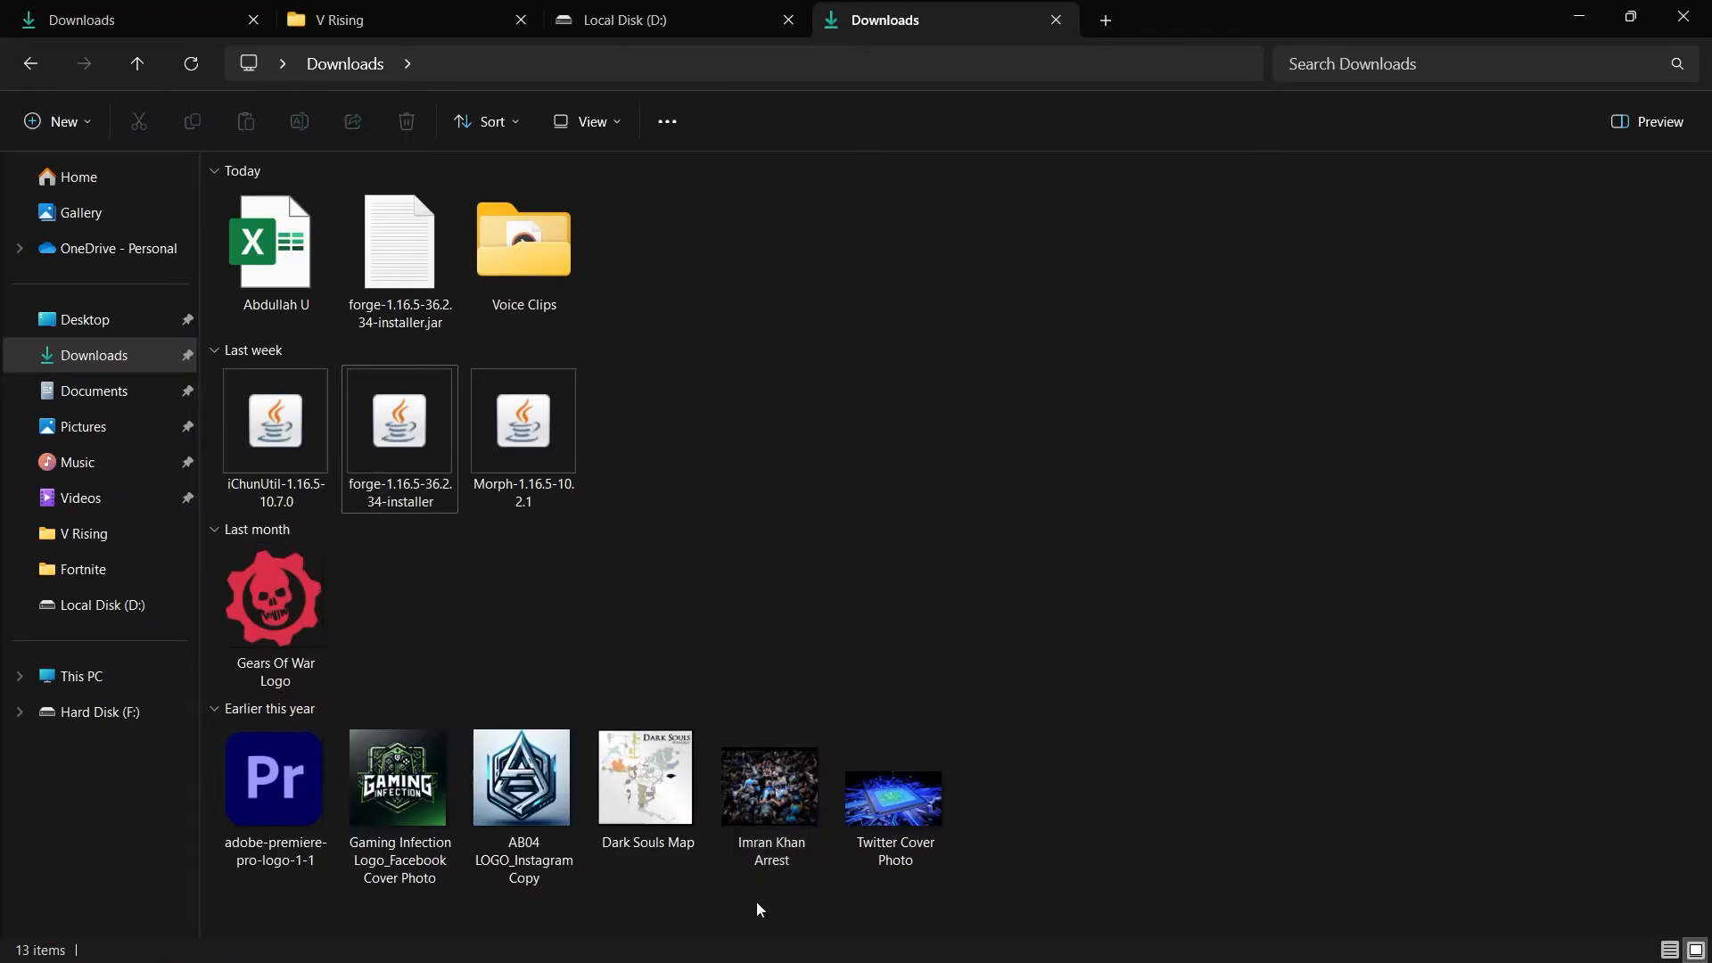
{"action": "left_click", "coordinate": [774, 938]}
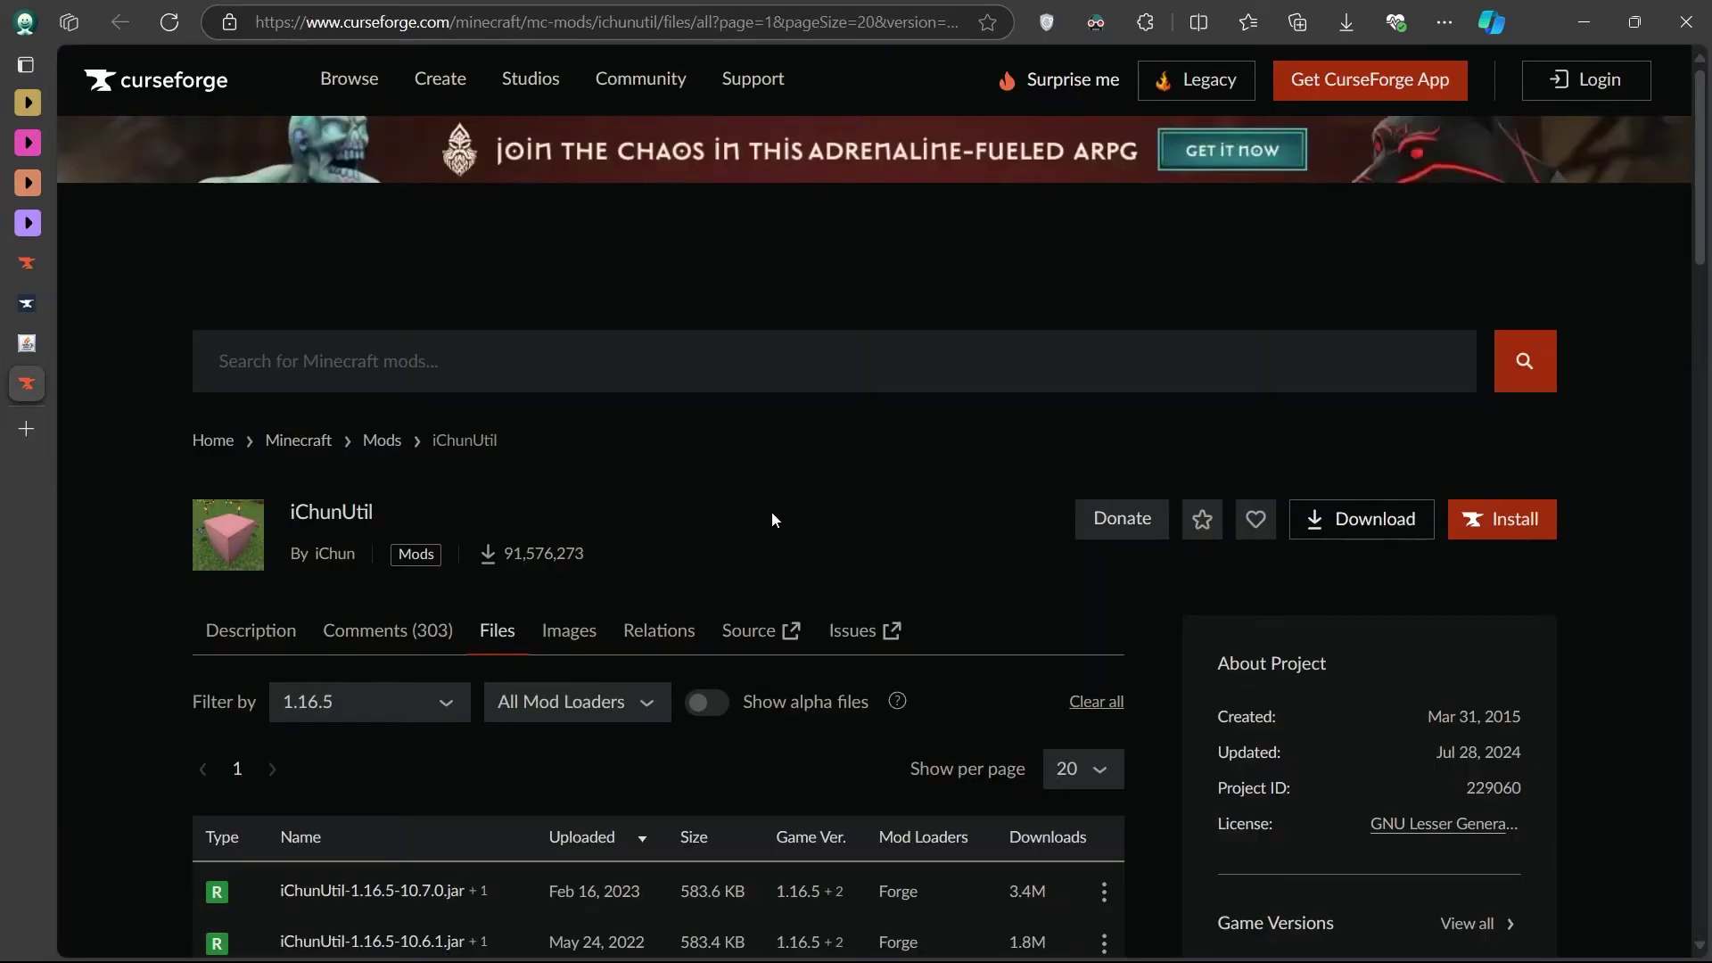
Step: Bring the iChunUtil 1.16.5 releases into view, with iChunUtil-1.16.5-10.7.0.jar as newest
{"action": "scroll", "scroll_direction": "down", "scroll_amount": 3}
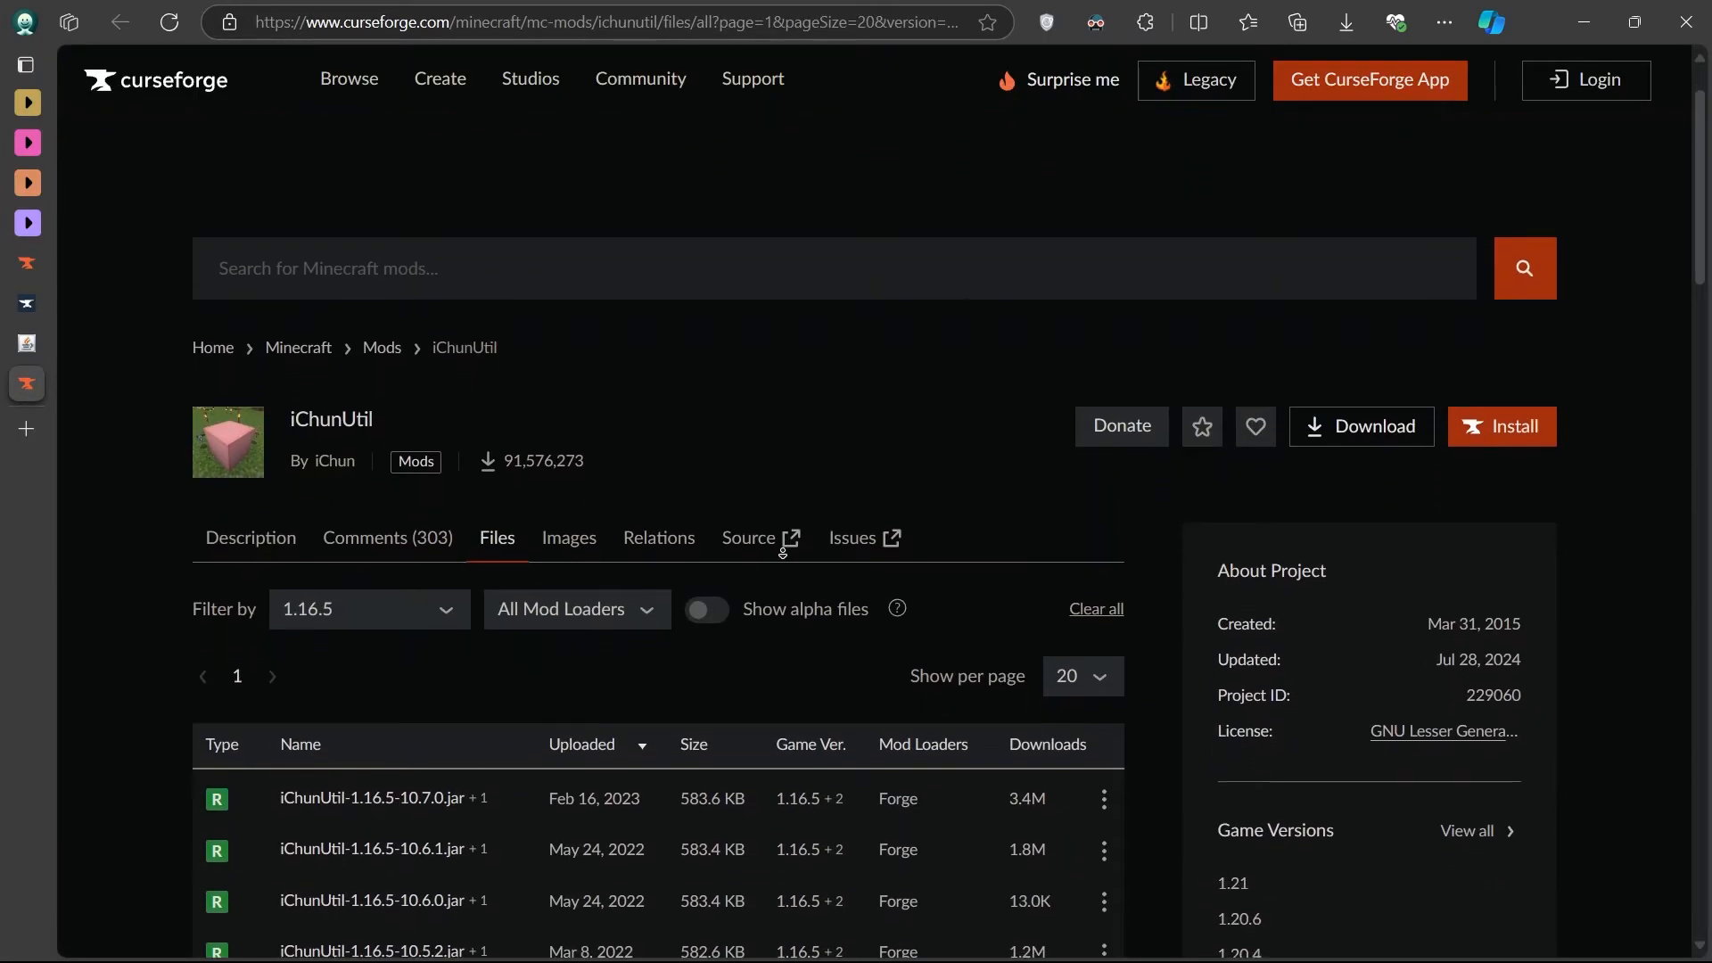
{"action": "scroll", "scroll_direction": "down", "scroll_amount": 3}
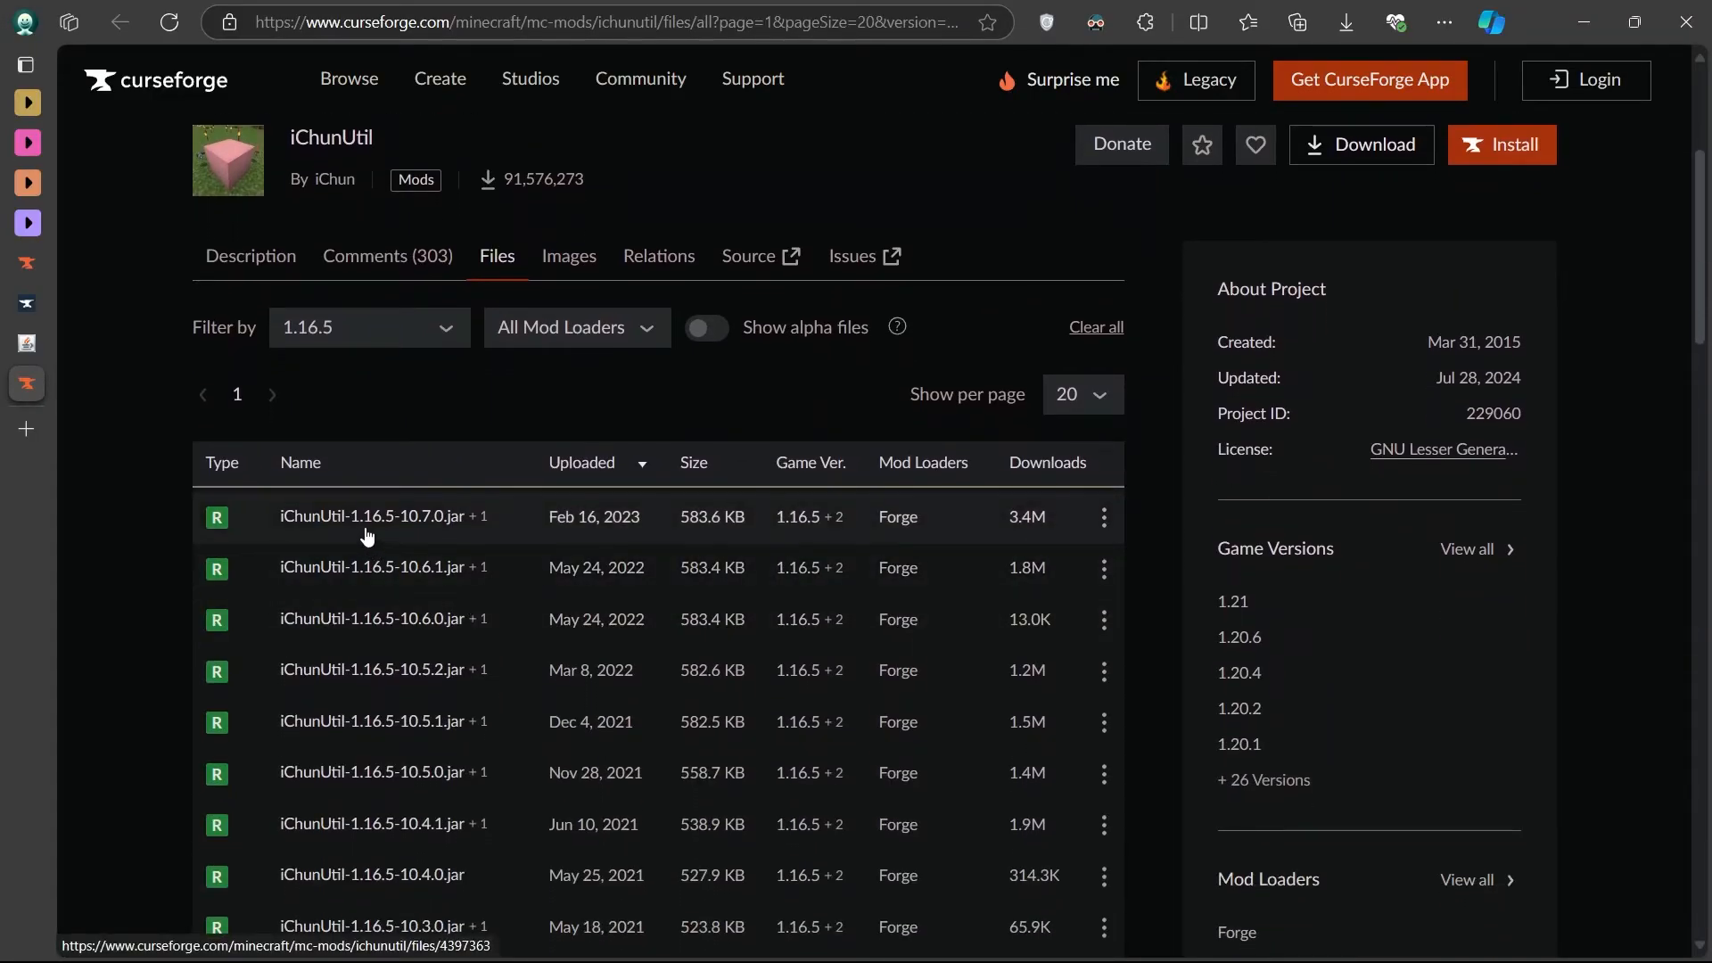
{"action": "left_click", "coordinate": [1102, 517]}
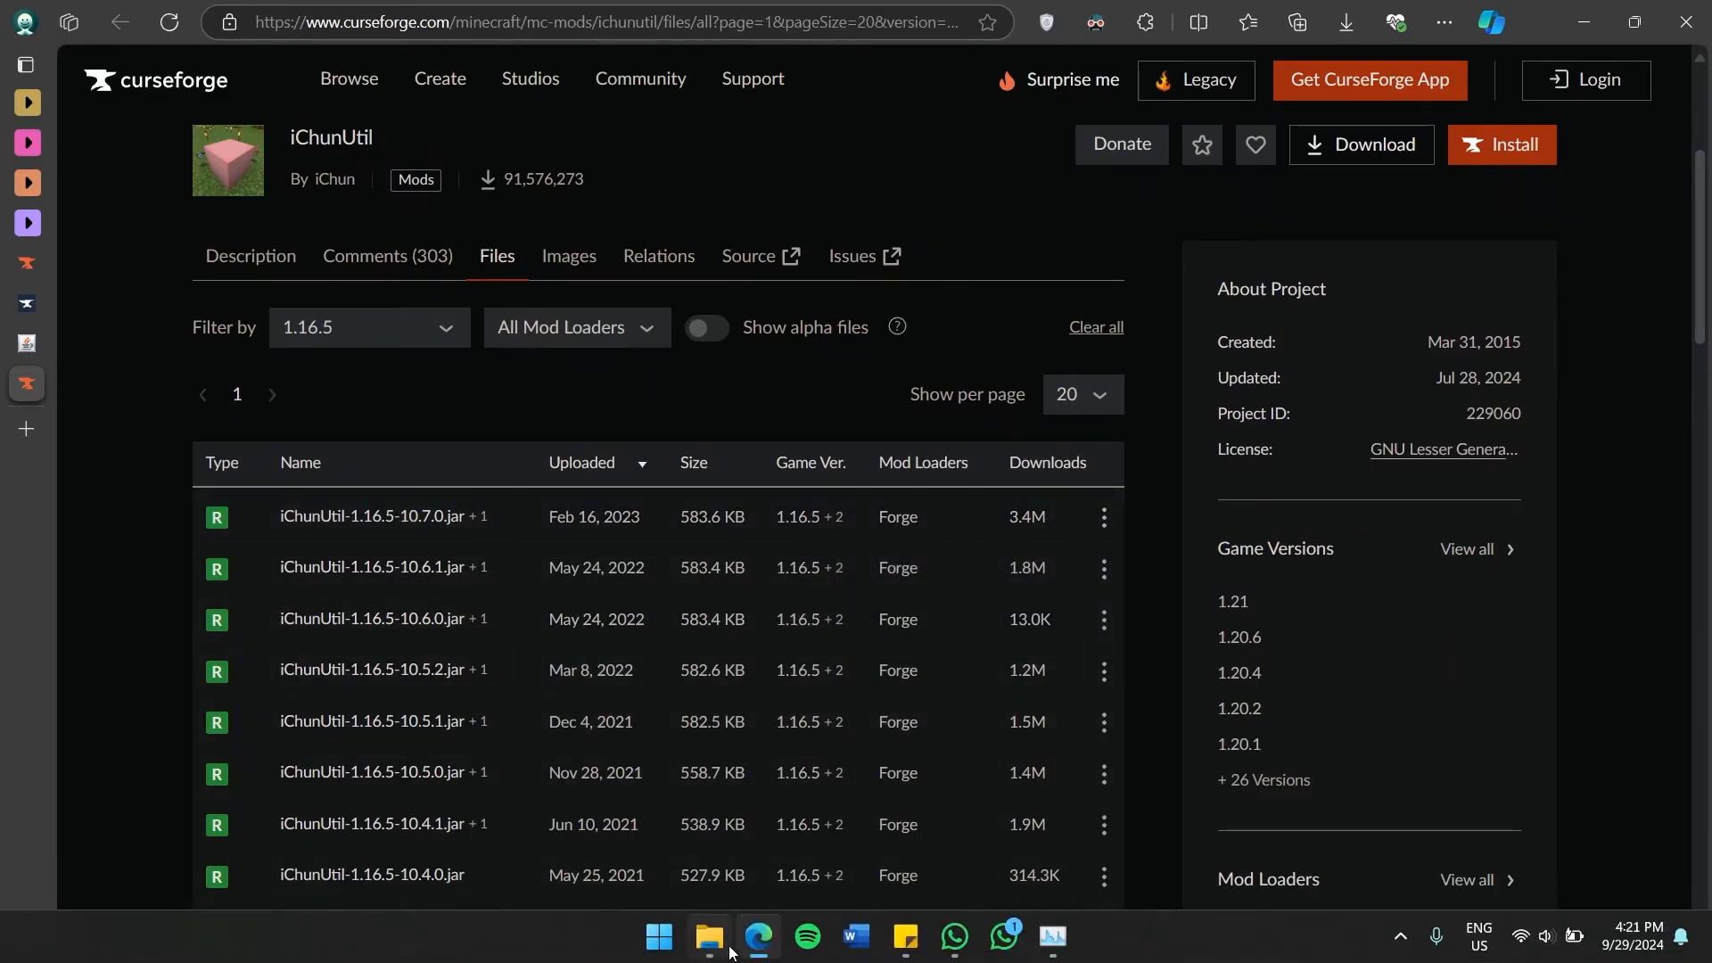
Step: Return to the Downloads folder with nothing selected and search Start for 'minecraft Launcher'
{"action": "left_click", "coordinate": [713, 934]}
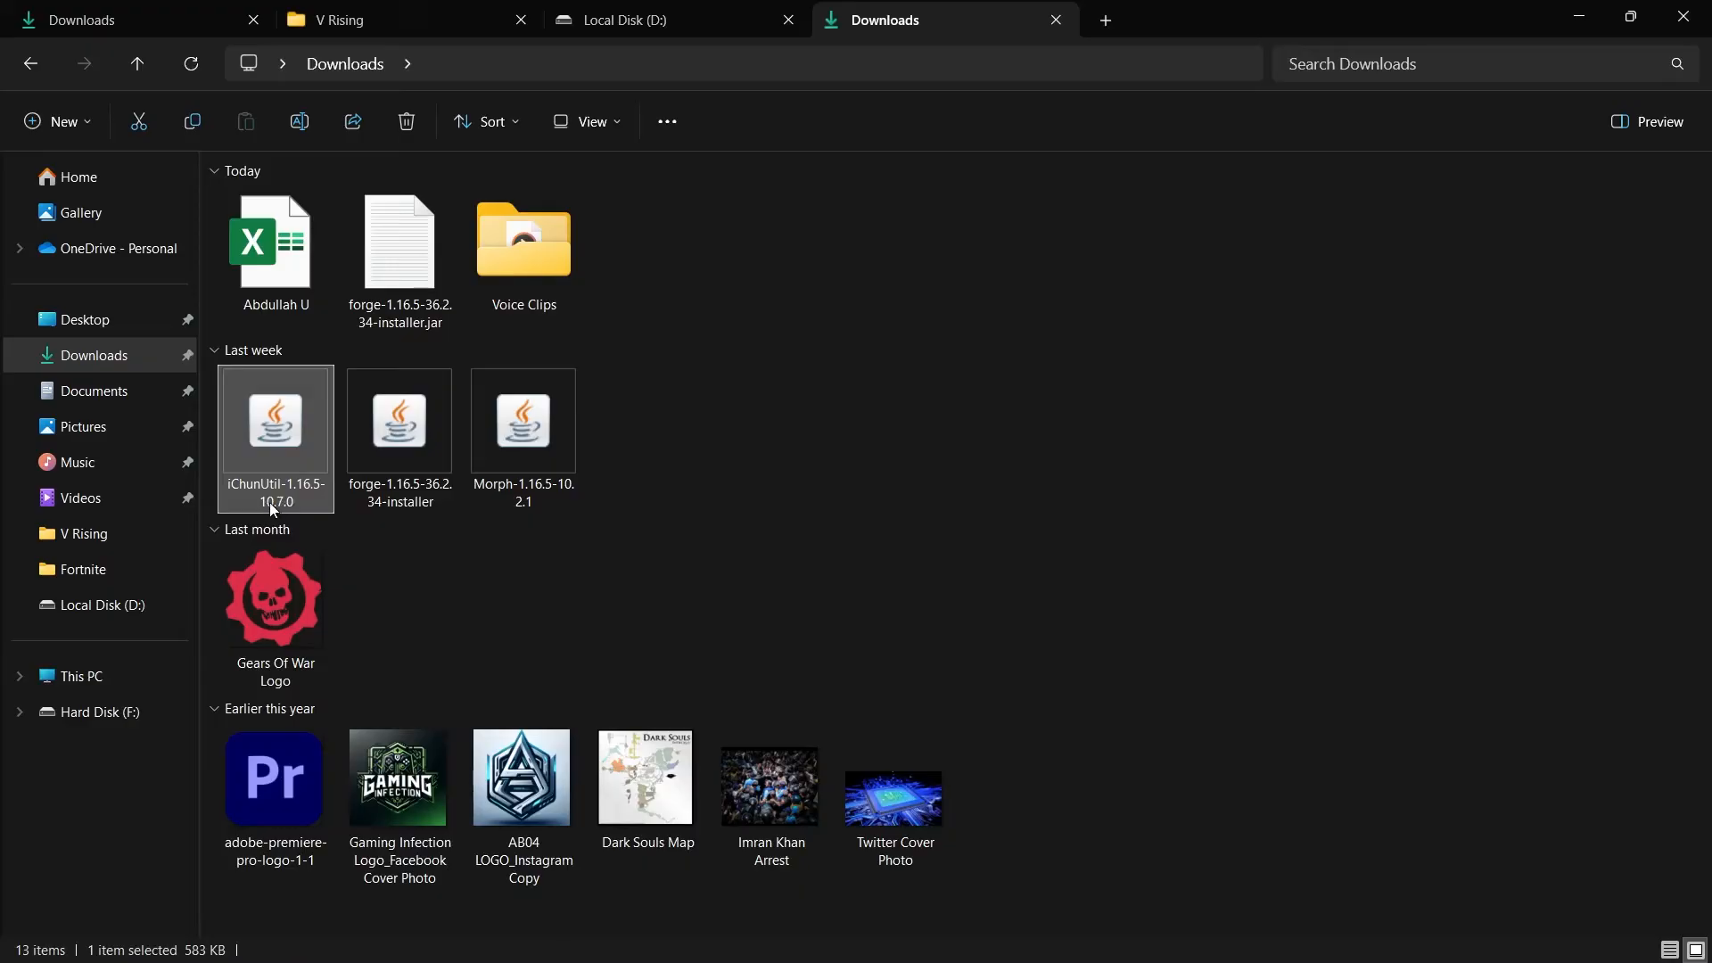
{"action": "left_click", "coordinate": [821, 583]}
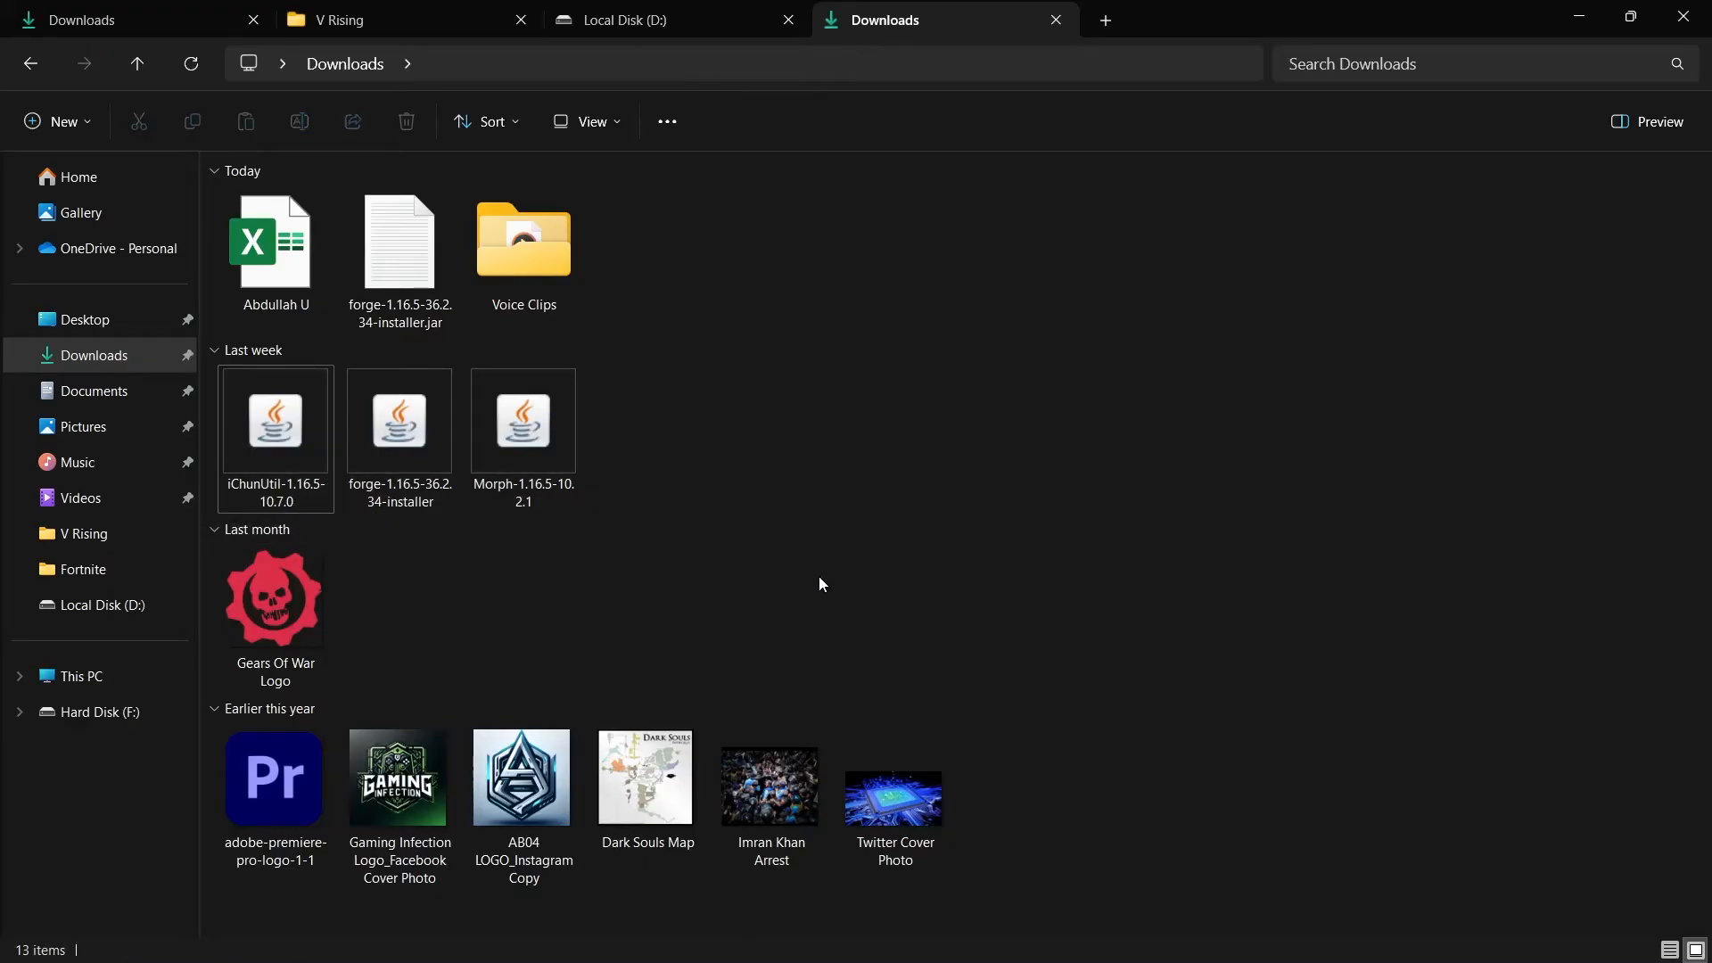
{"action": "type", "text": "minecraft Launcher"}
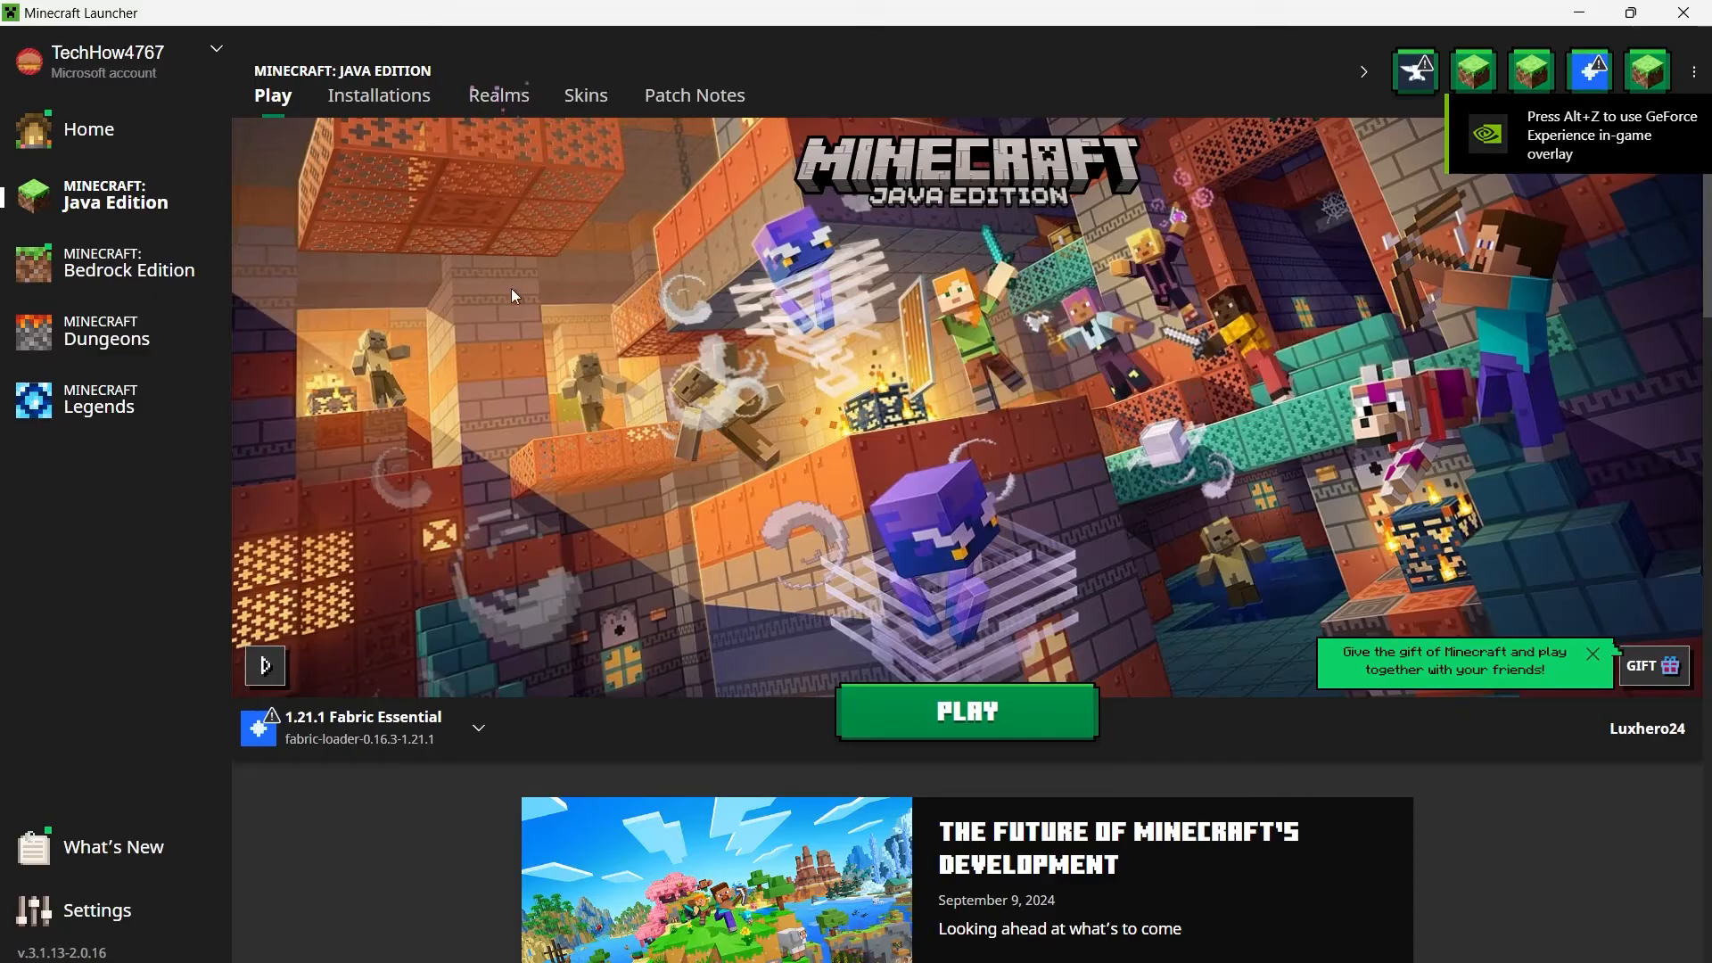
Step: Show the Installations list including forge 1.16.5-forge-36.2.34
{"action": "left_click", "coordinate": [378, 95]}
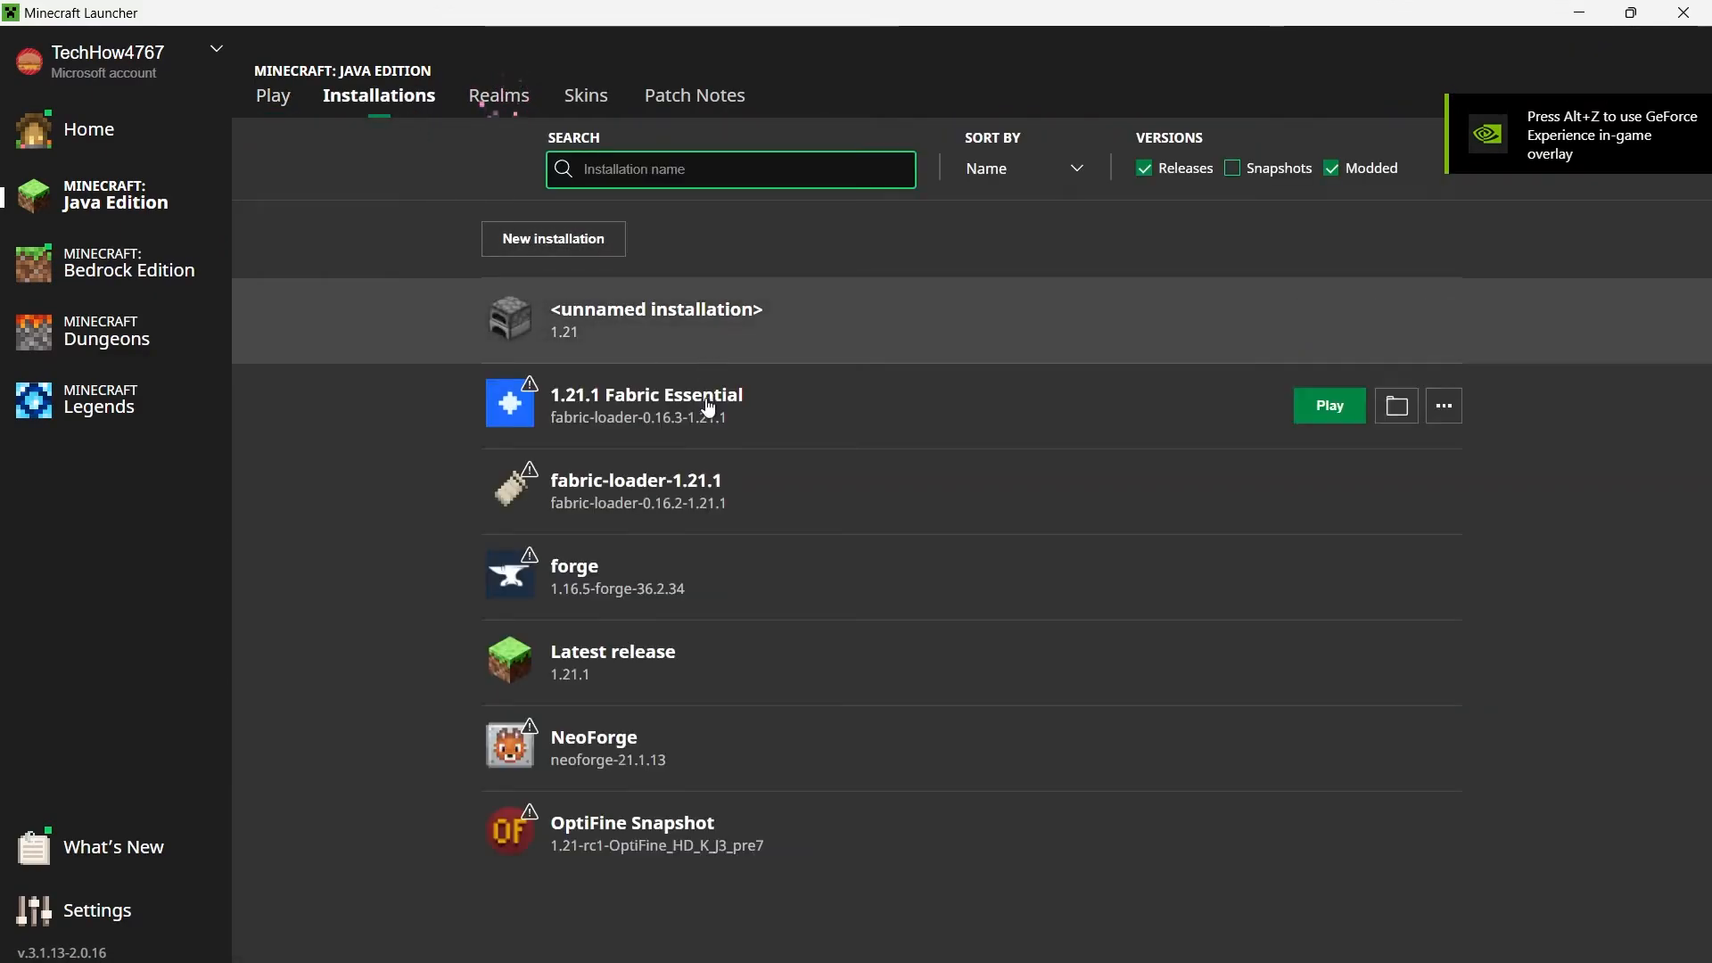
{"action": "mouse_move", "coordinate": [607, 591]}
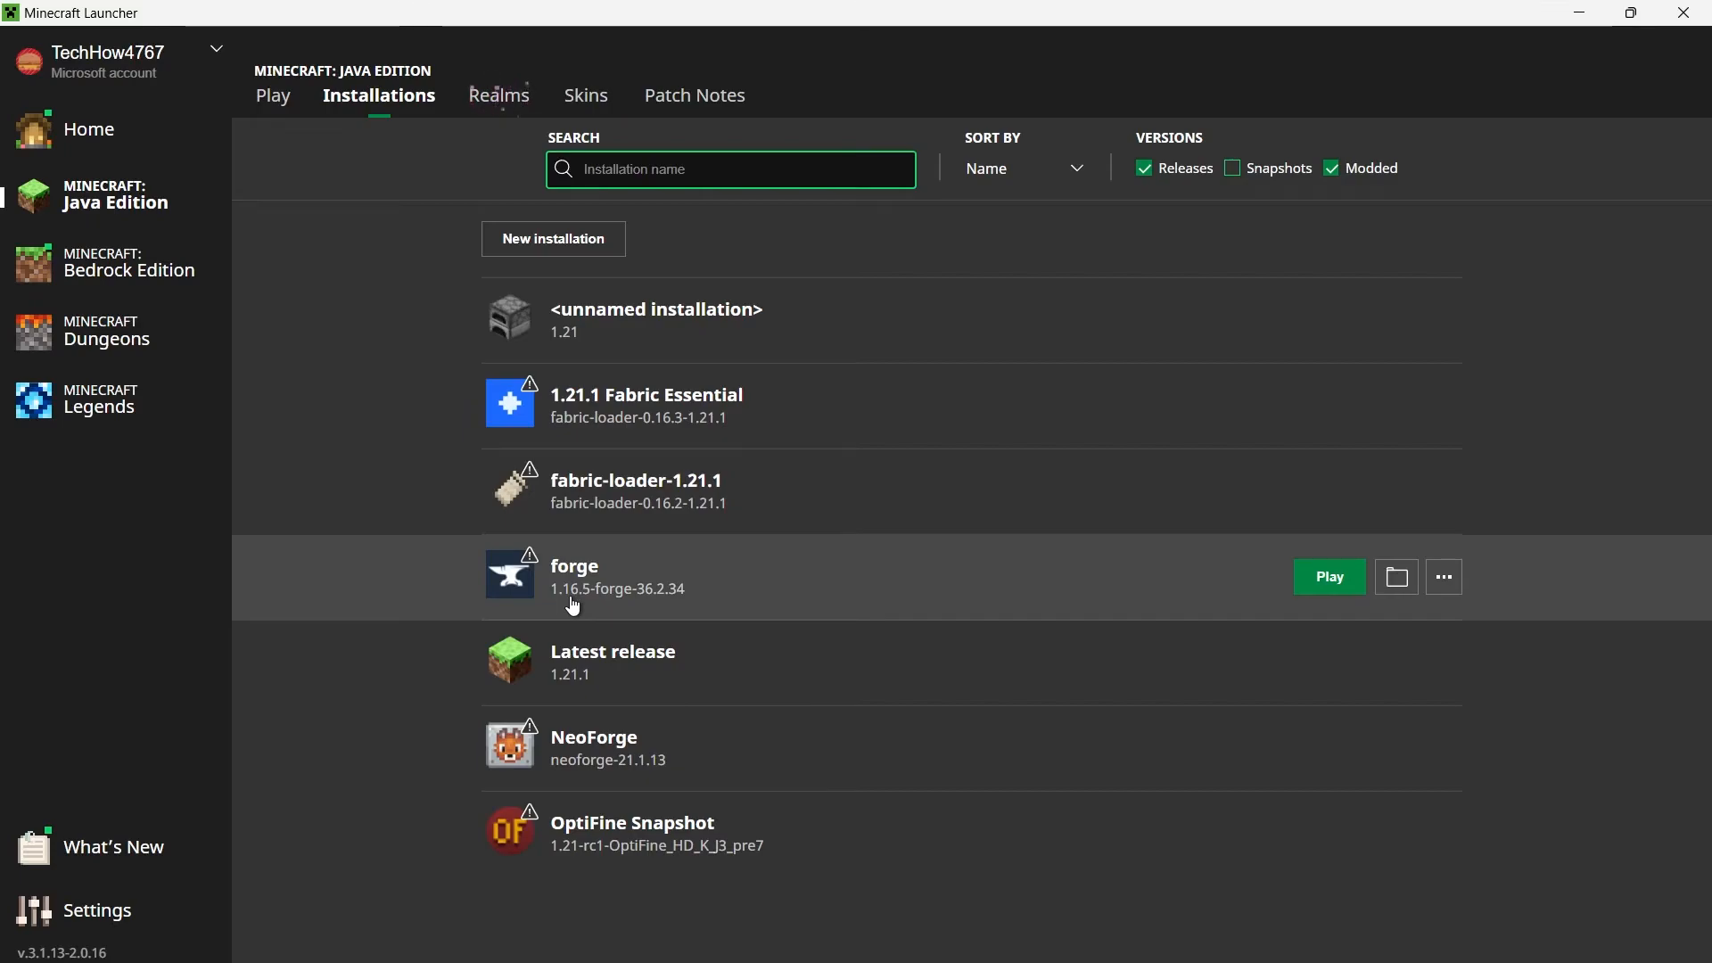
{"action": "mouse_move", "coordinate": [587, 614]}
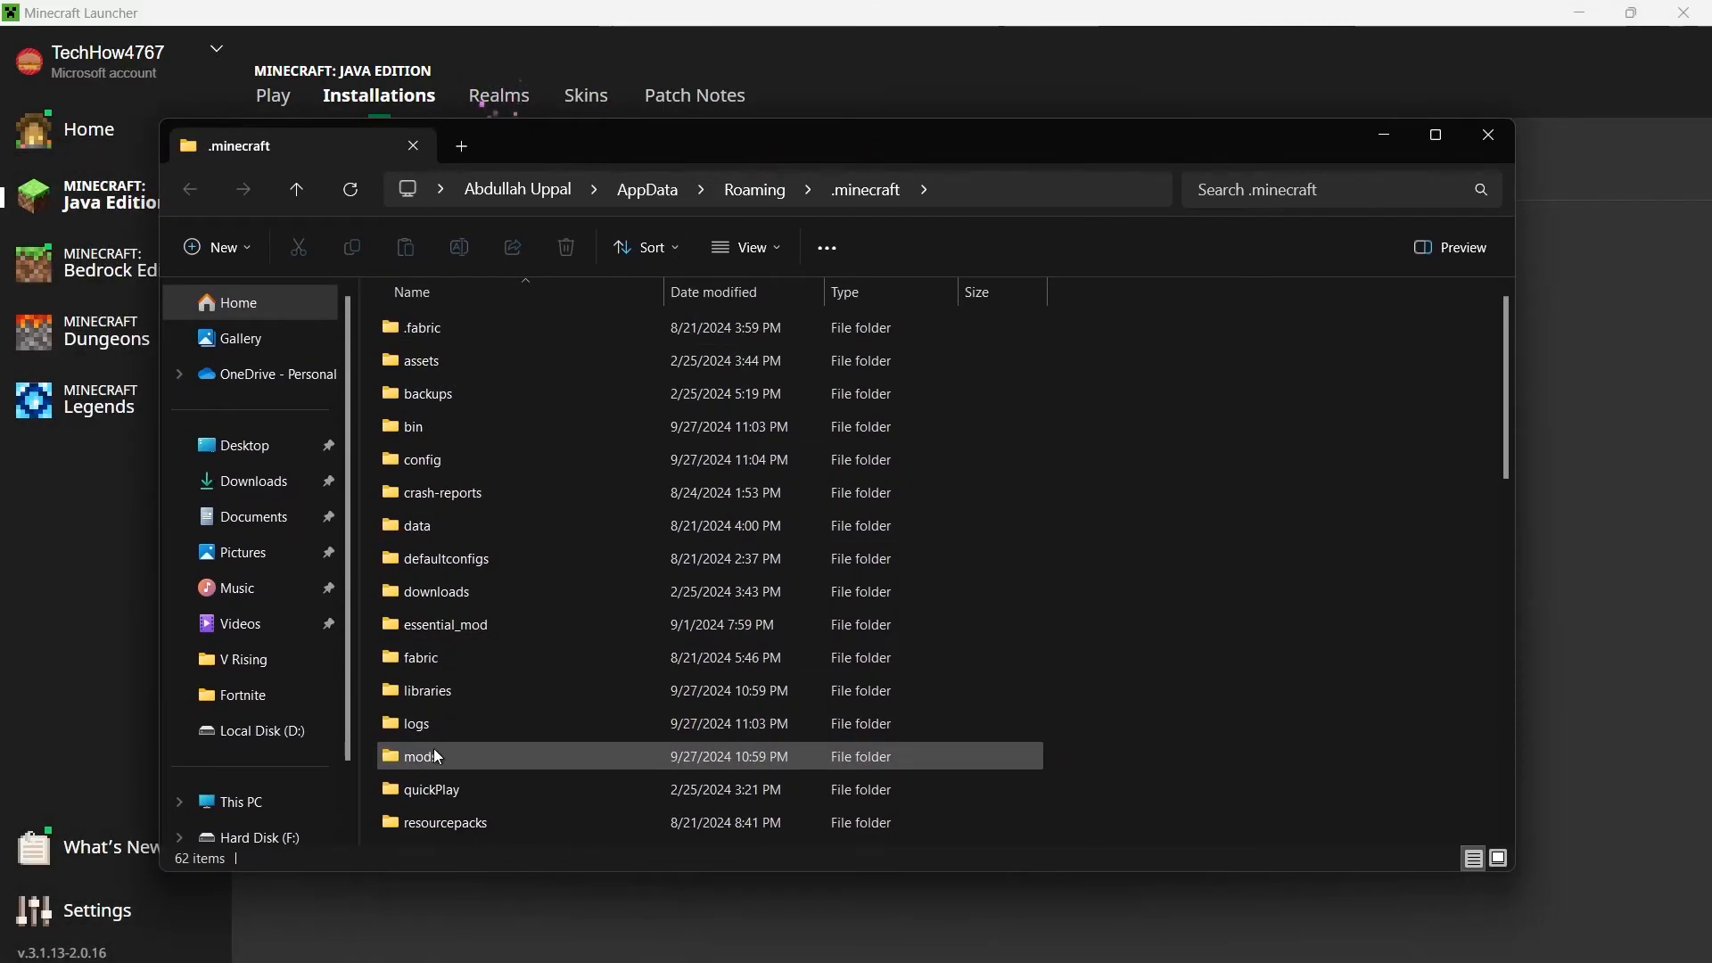
Step: Check the .minecraft mods folder holds iChunUtil and Morph 1.16.5, comparing against Downloads
{"action": "left_click", "coordinate": [419, 757]}
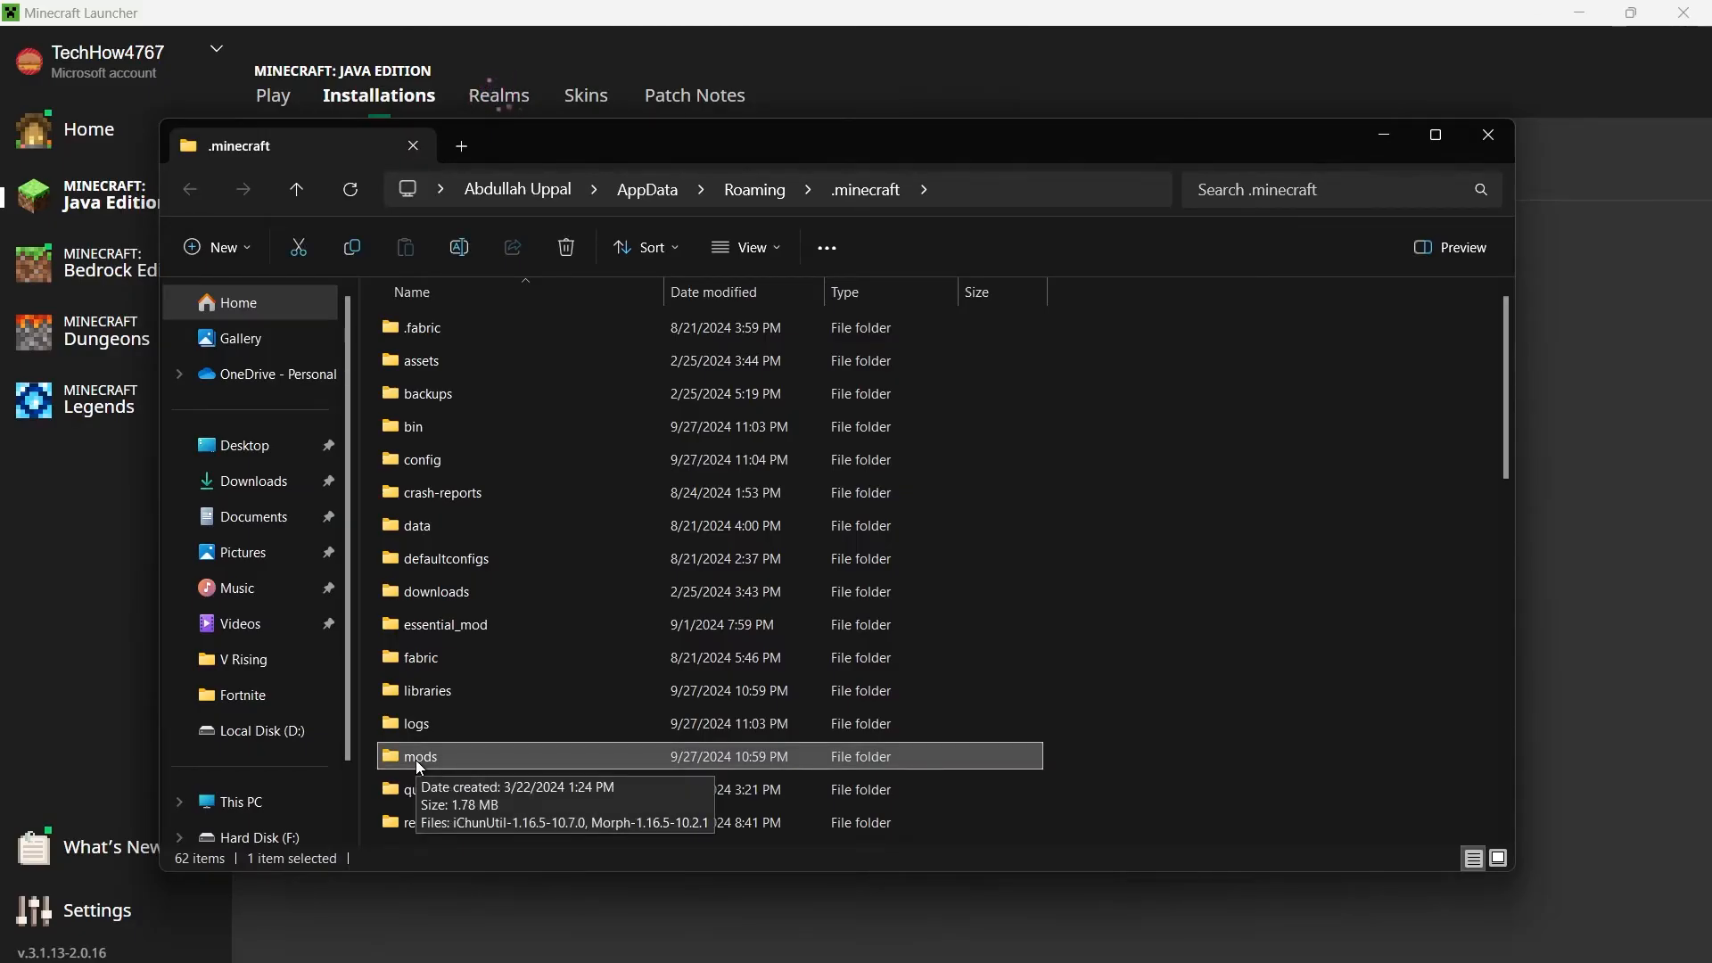
{"action": "mouse_move", "coordinate": [1172, 633]}
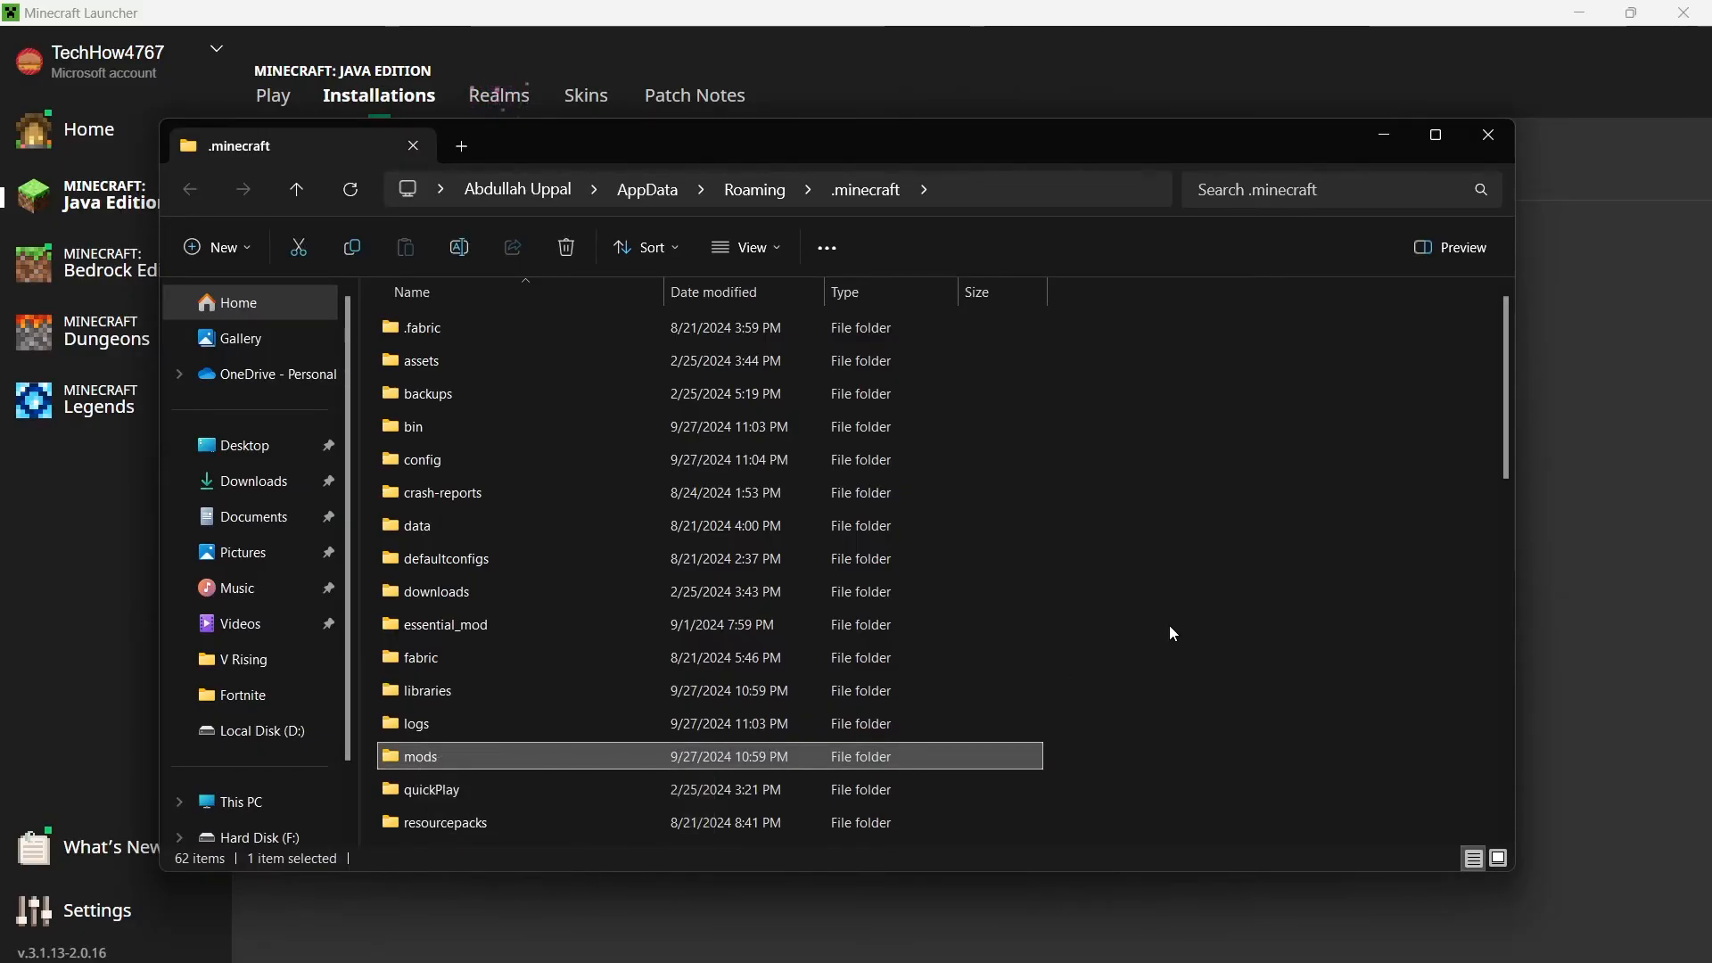
{"action": "left_click", "coordinate": [460, 146]}
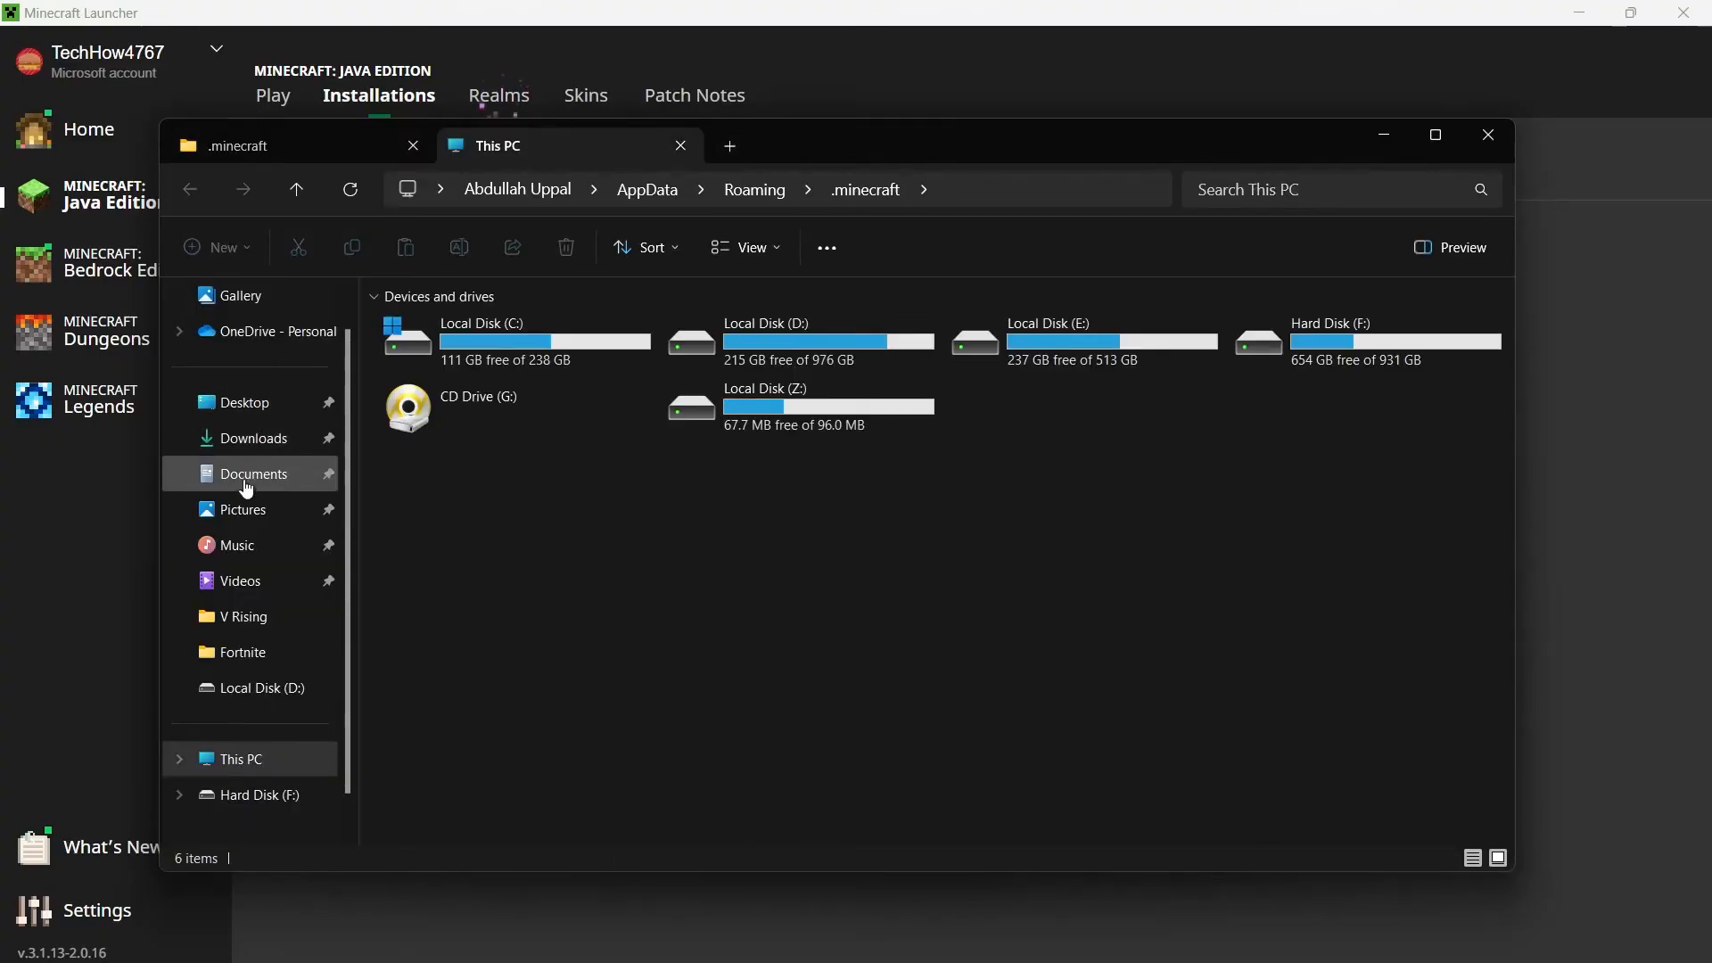
{"action": "left_click", "coordinate": [253, 439]}
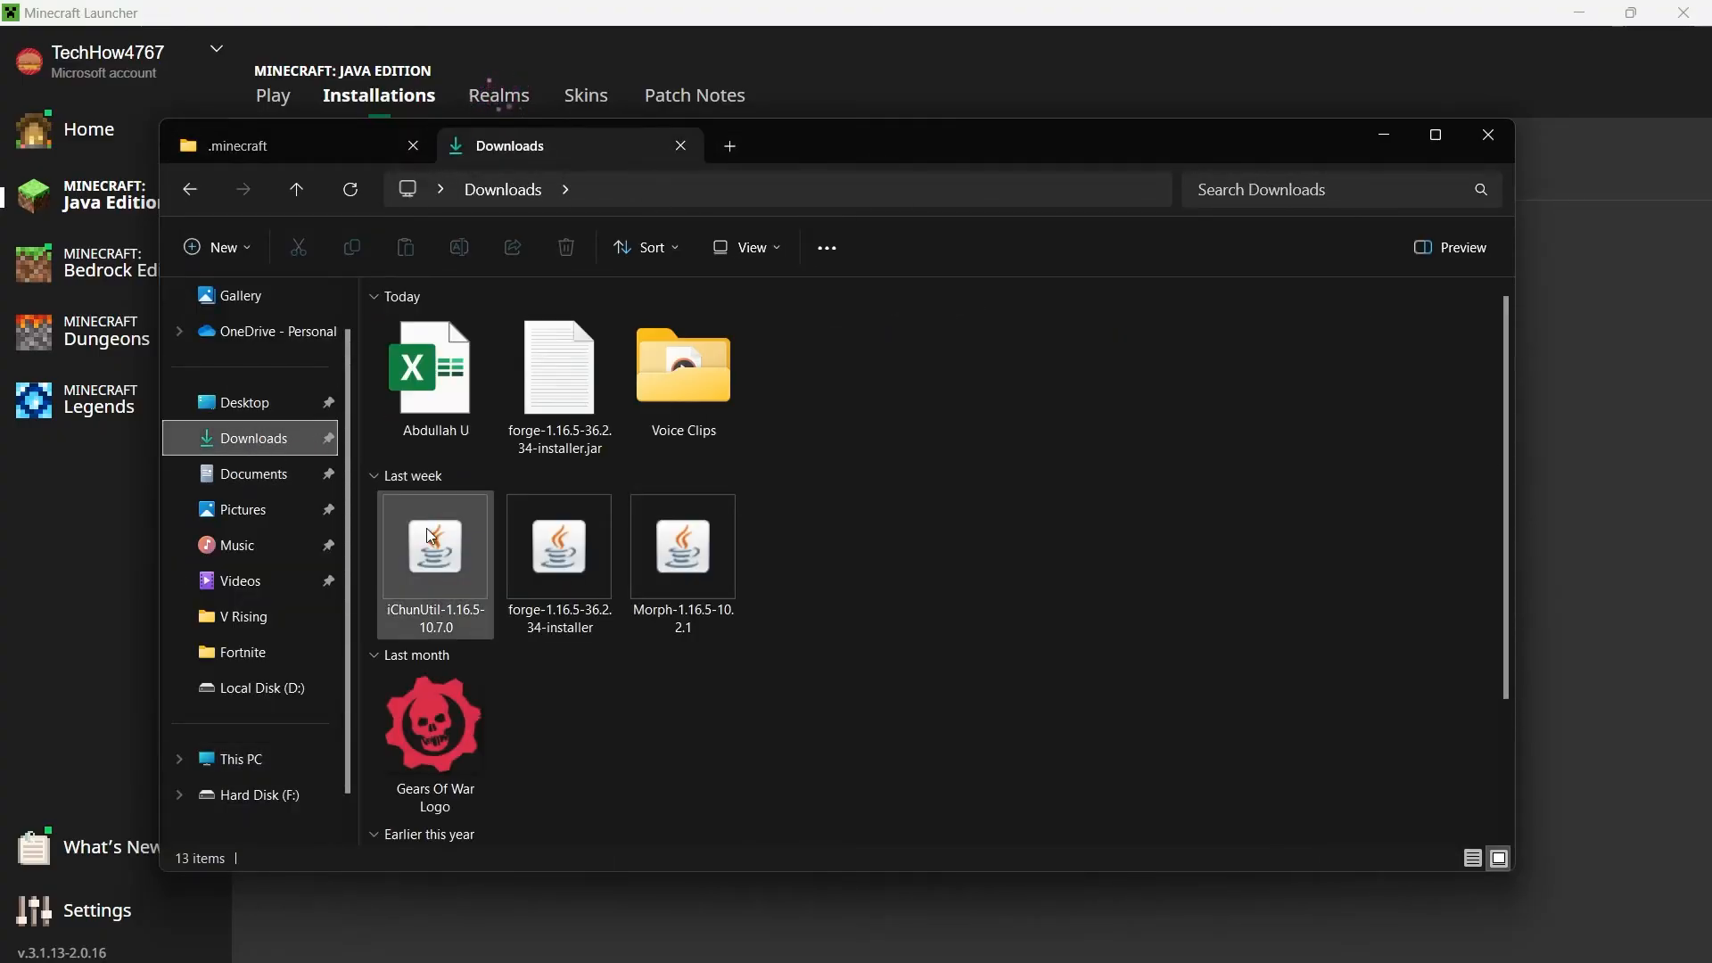
{"action": "left_click", "coordinate": [236, 147]}
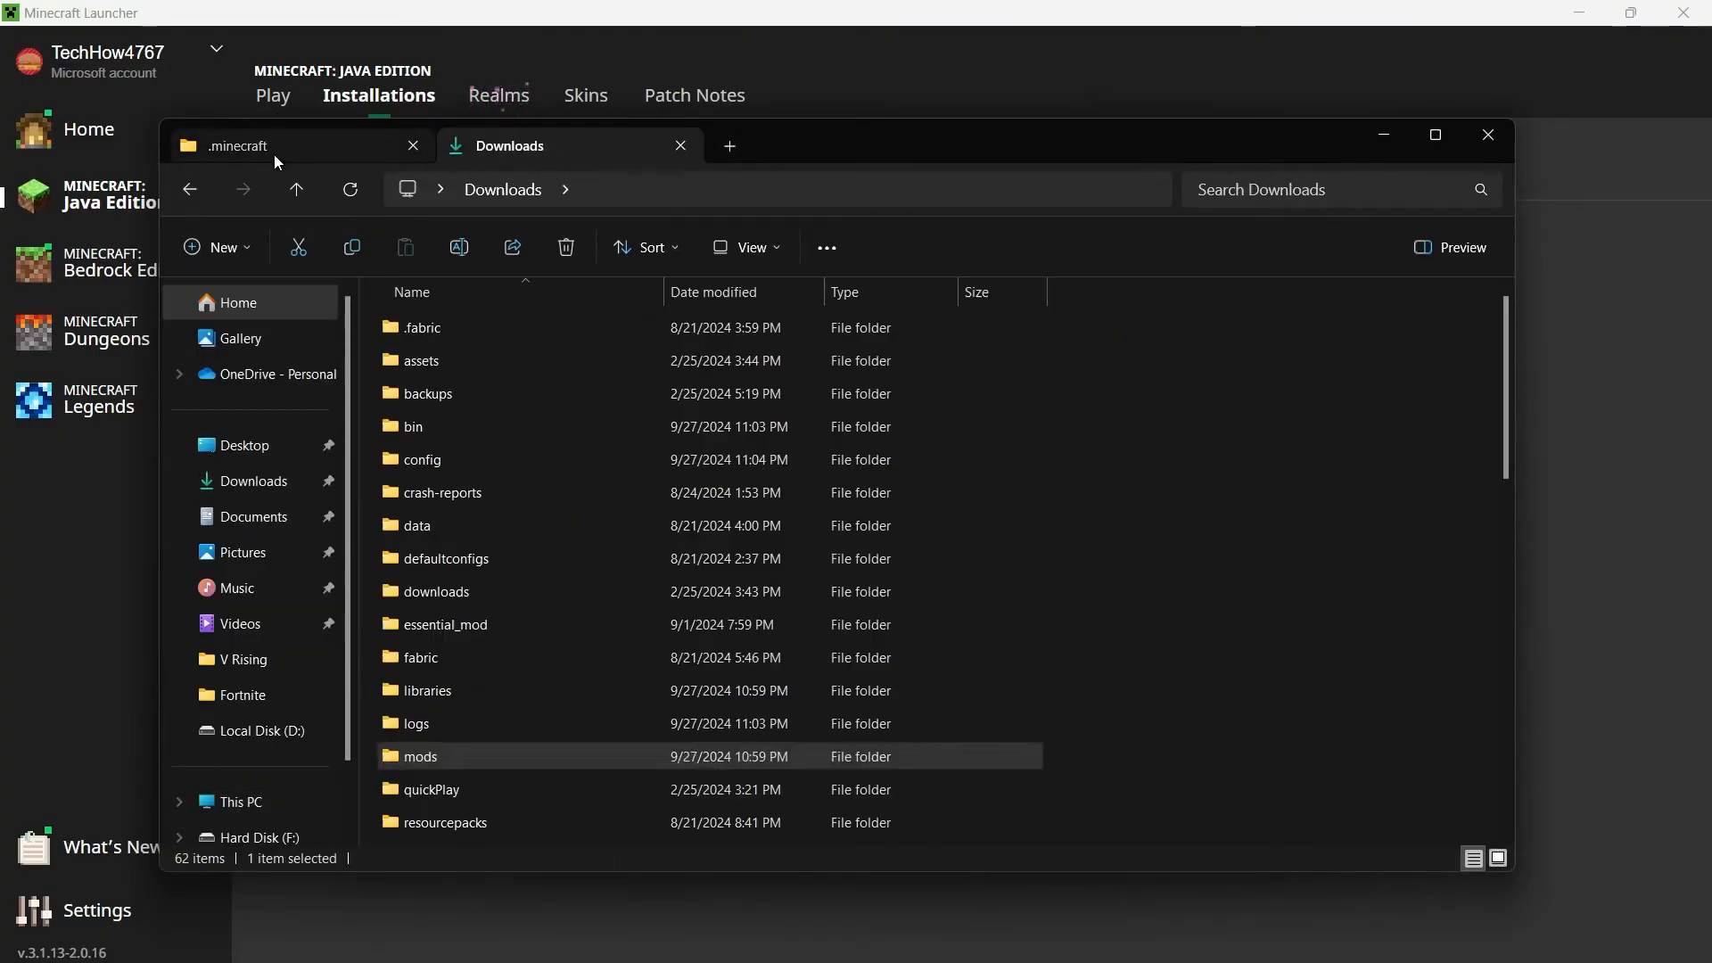
{"action": "double_click", "coordinate": [420, 757]}
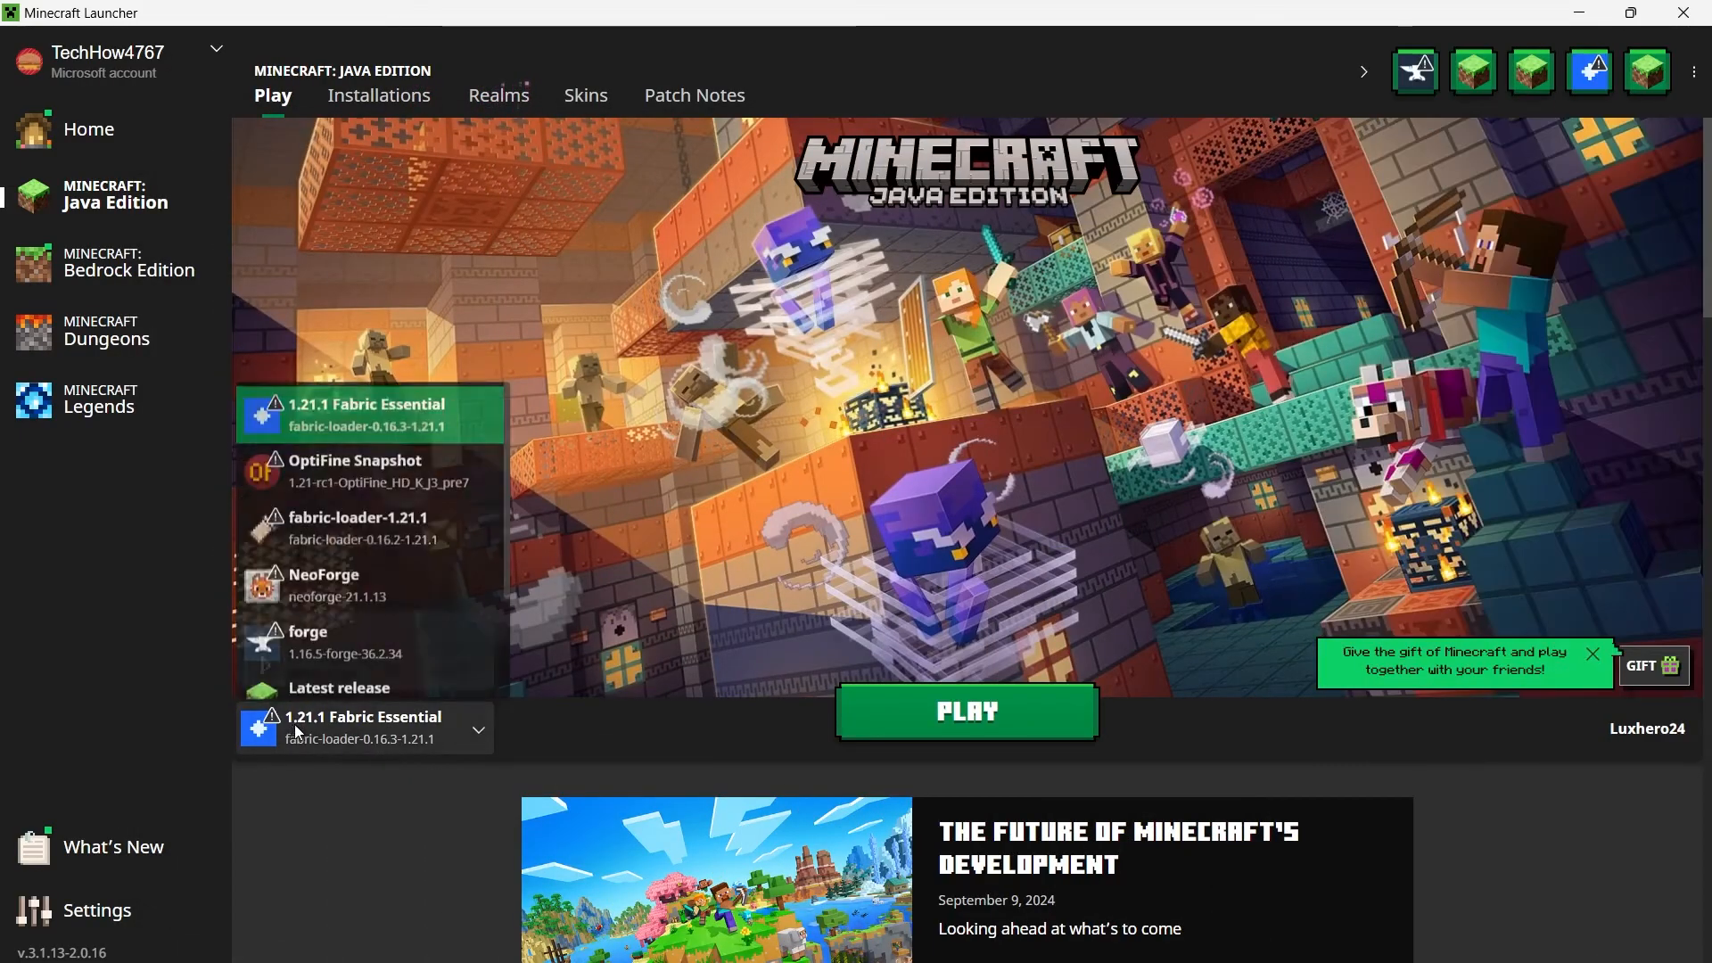
Step: Launch Minecraft with the forge 1.16.5 installation selected
{"action": "left_click", "coordinate": [321, 642]}
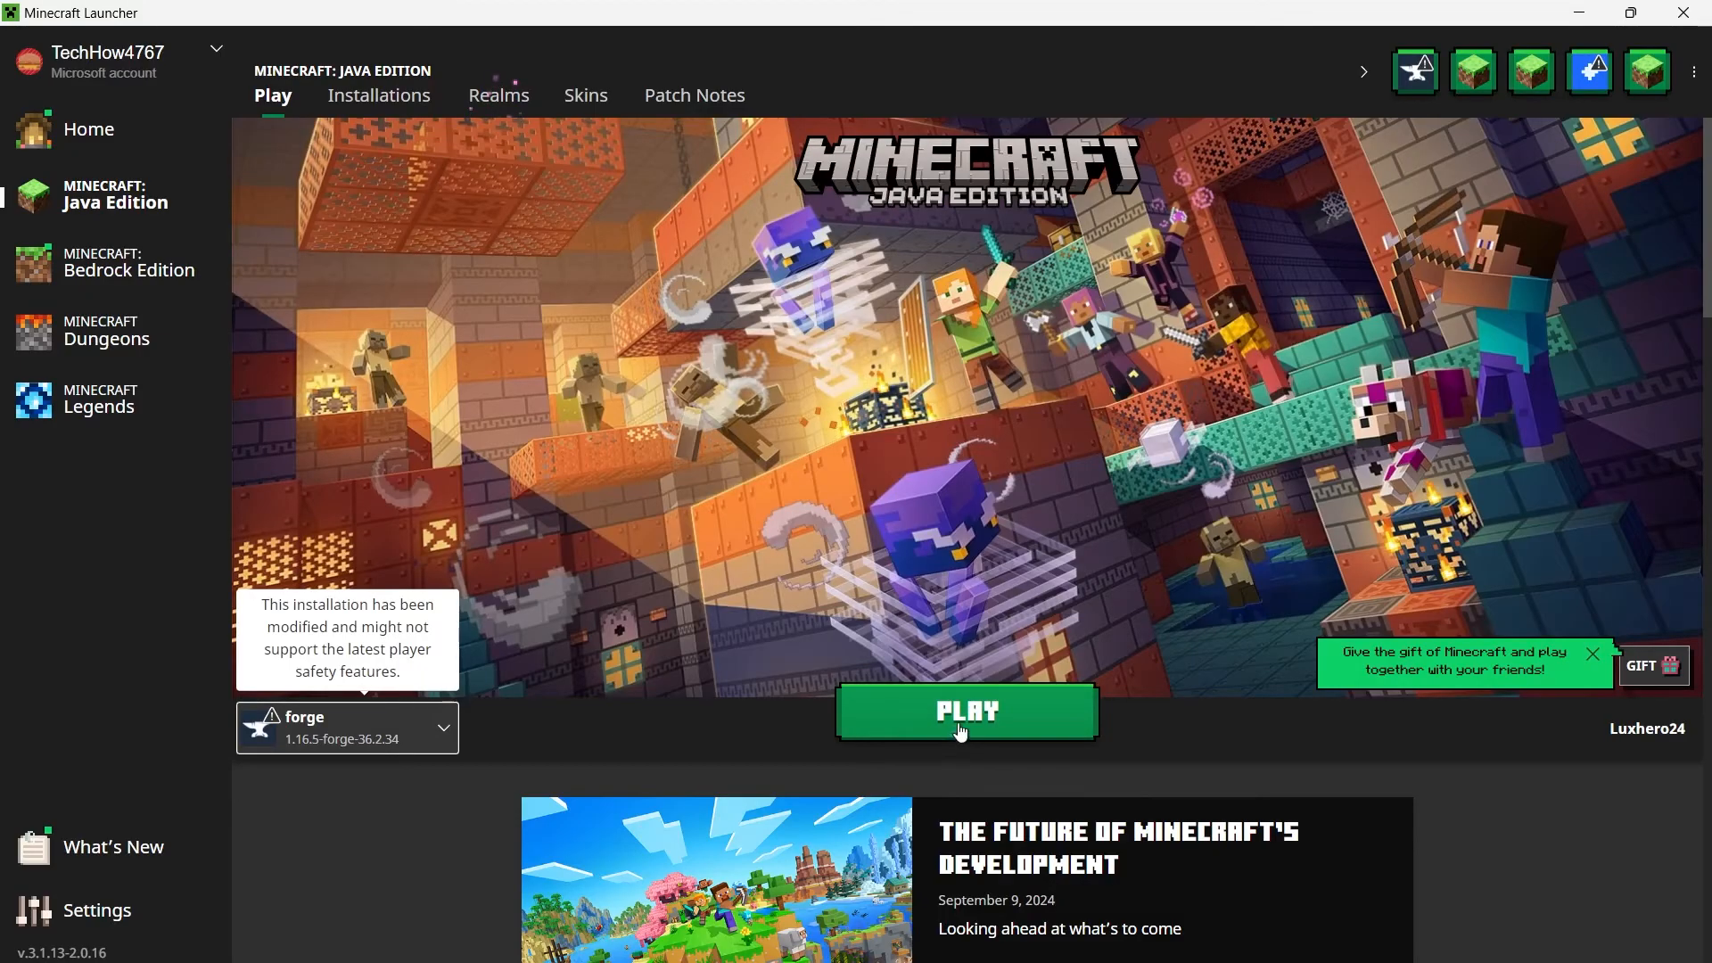
{"action": "left_click", "coordinate": [967, 711]}
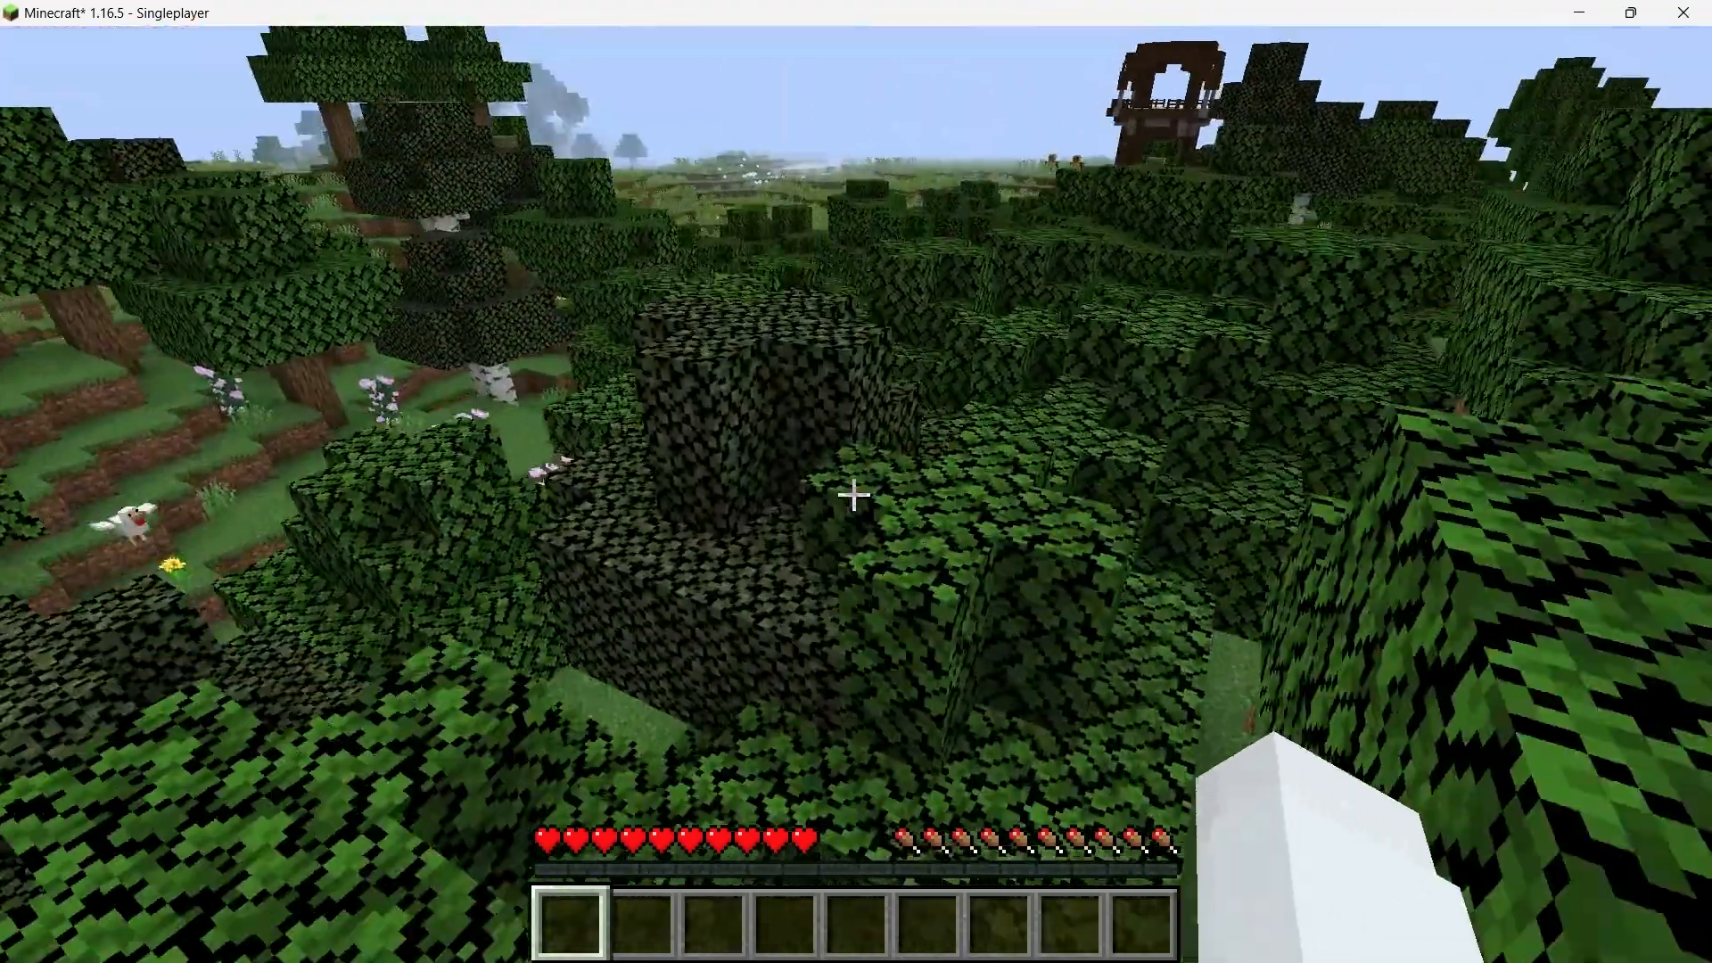
{"action": "mouse_move", "coordinate": [853, 494]}
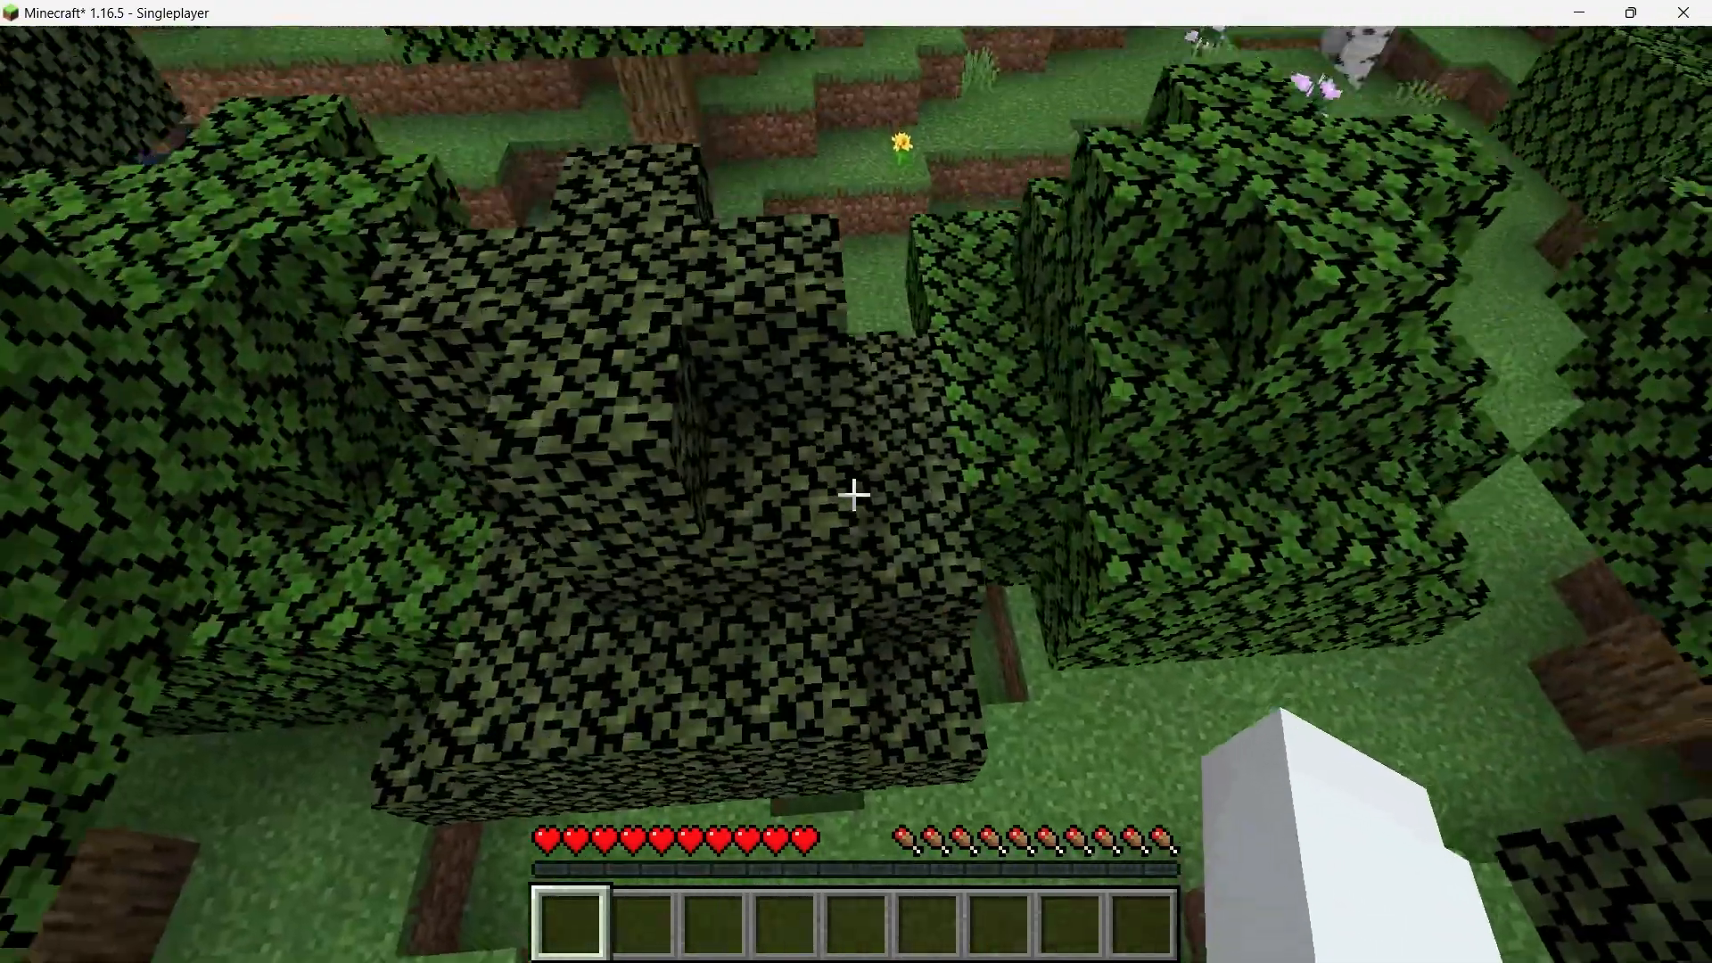